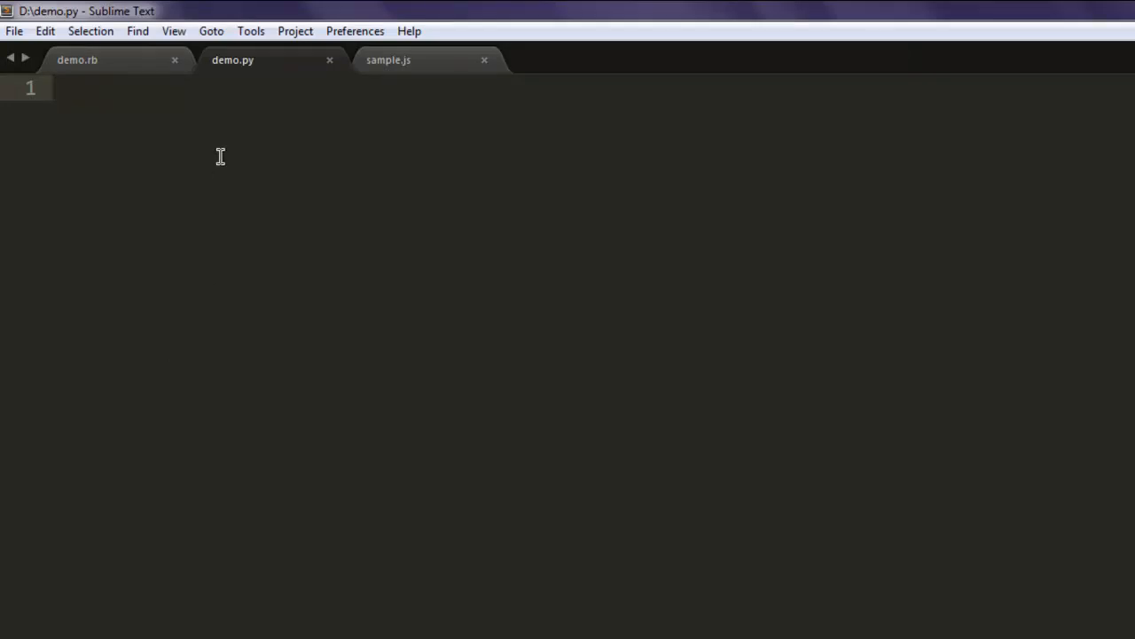
pyautogui.moveTo(270, 164)
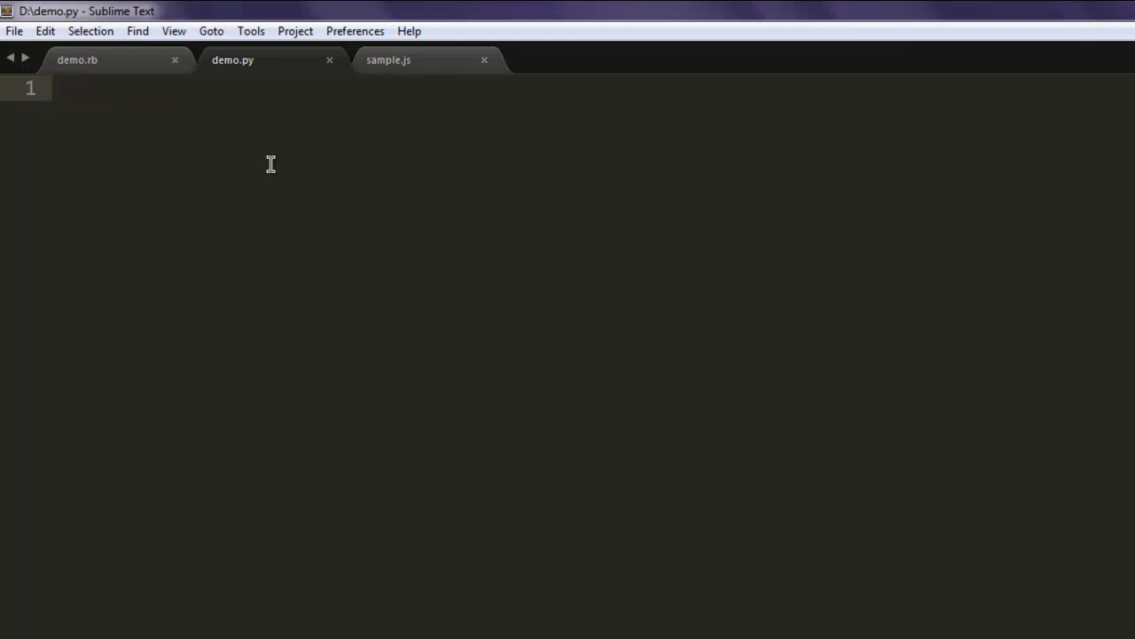
# Add 'import sys' and 'from PySide import QtCore, QtGui, QtOpenGL' to demo.py
pyautogui.write('import sys')
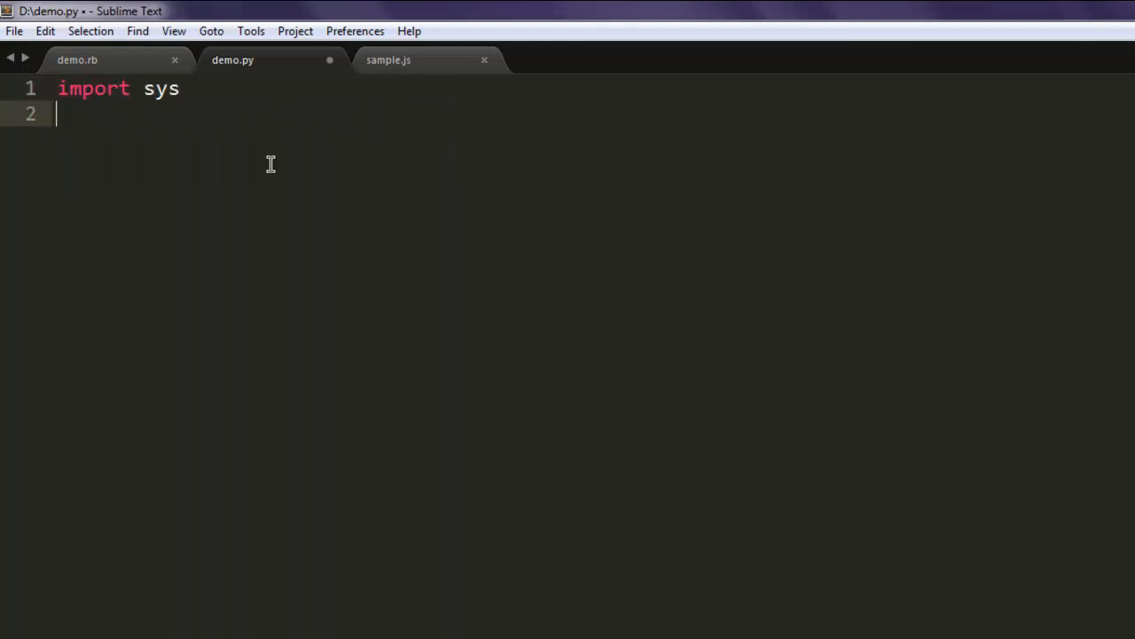
pyautogui.write('from PySide')
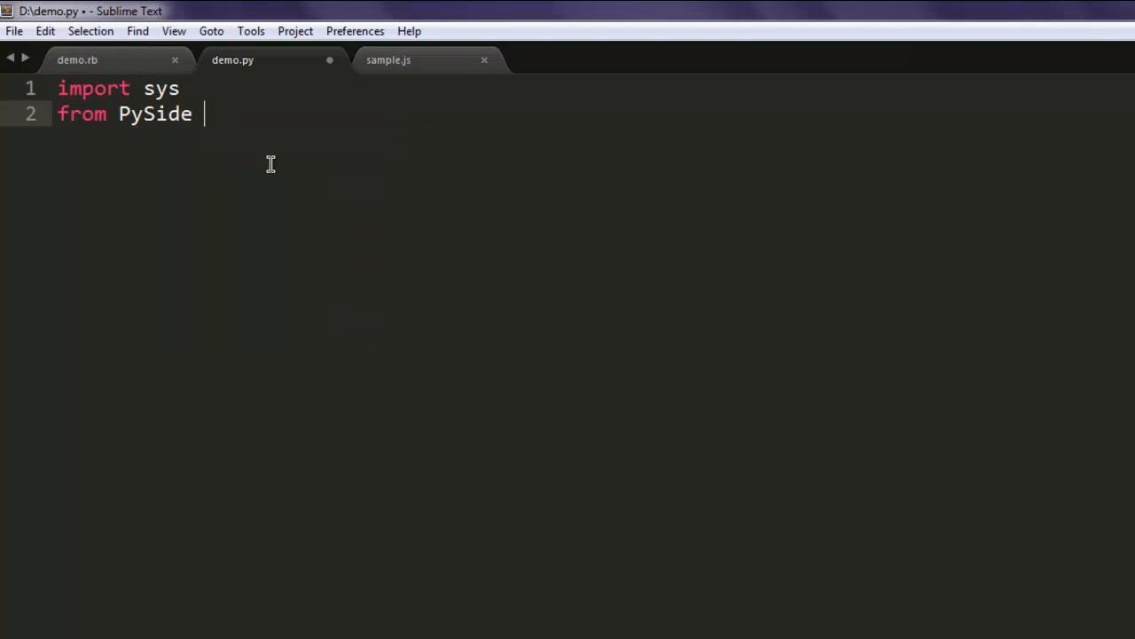
pyautogui.write('import Qt')
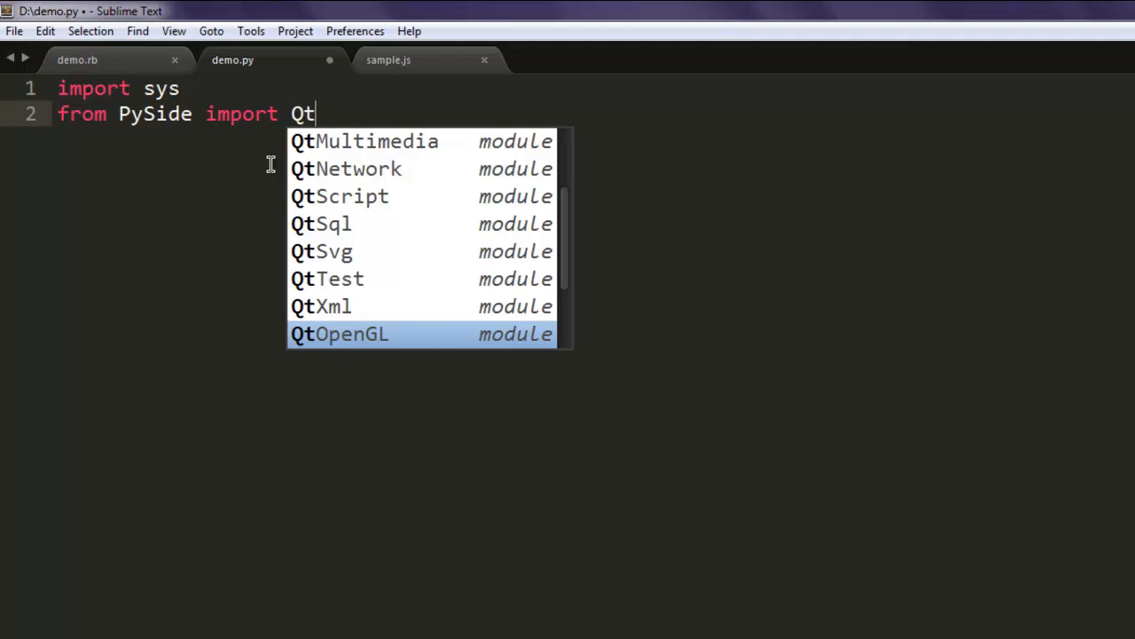
pyautogui.write('Core, Q')
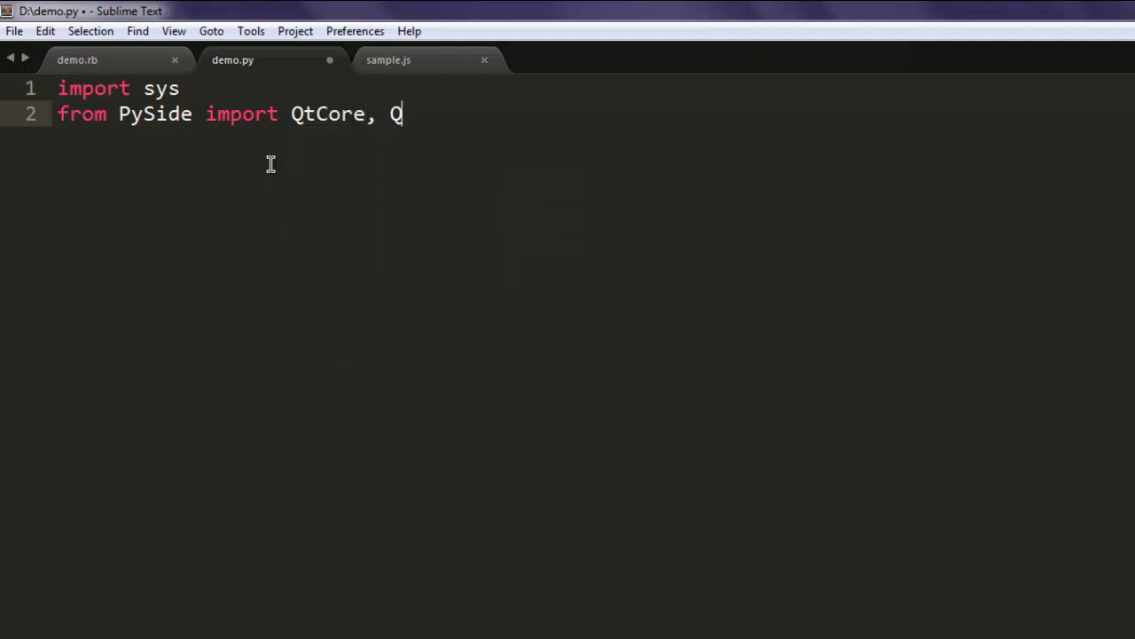
pyautogui.write('tGui')
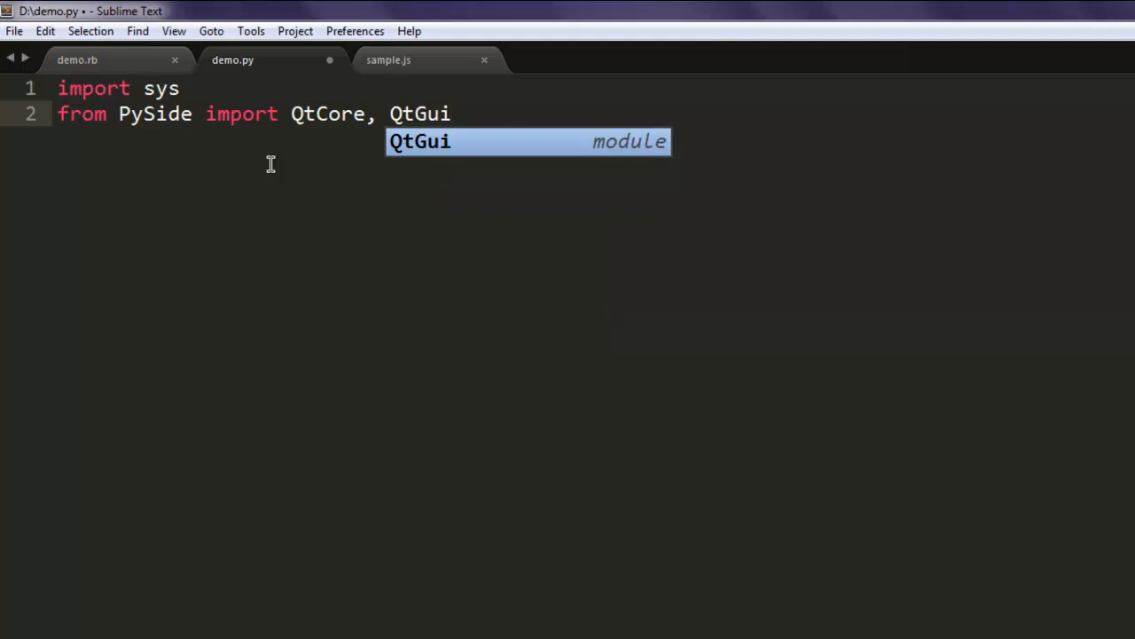
pyautogui.write(', QtOpenGL')
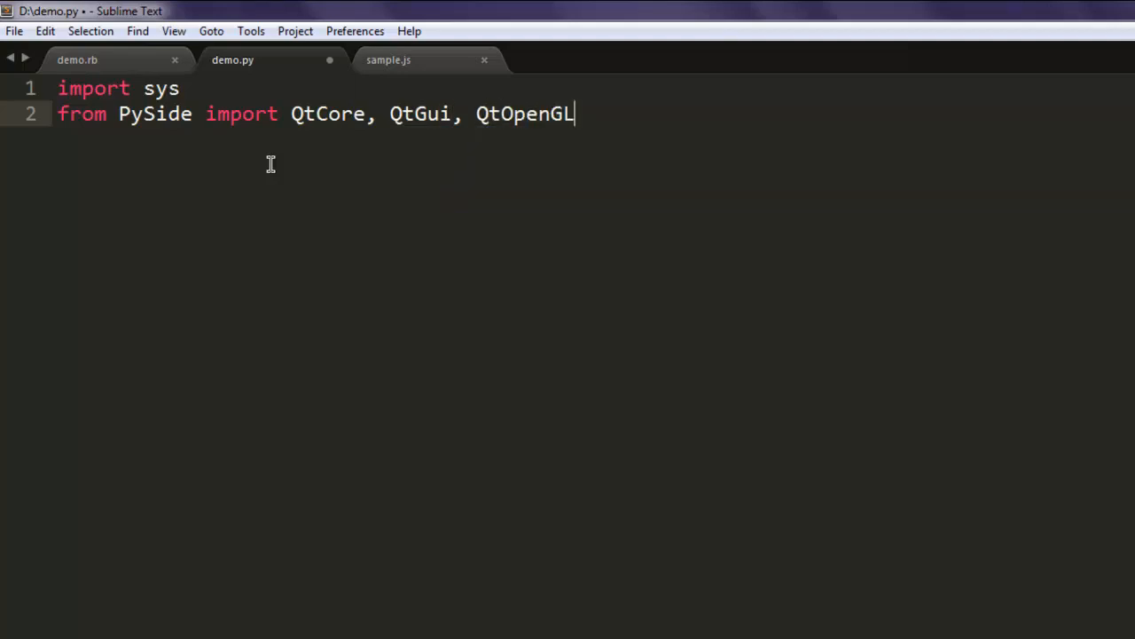
pyautogui.press('Enter')
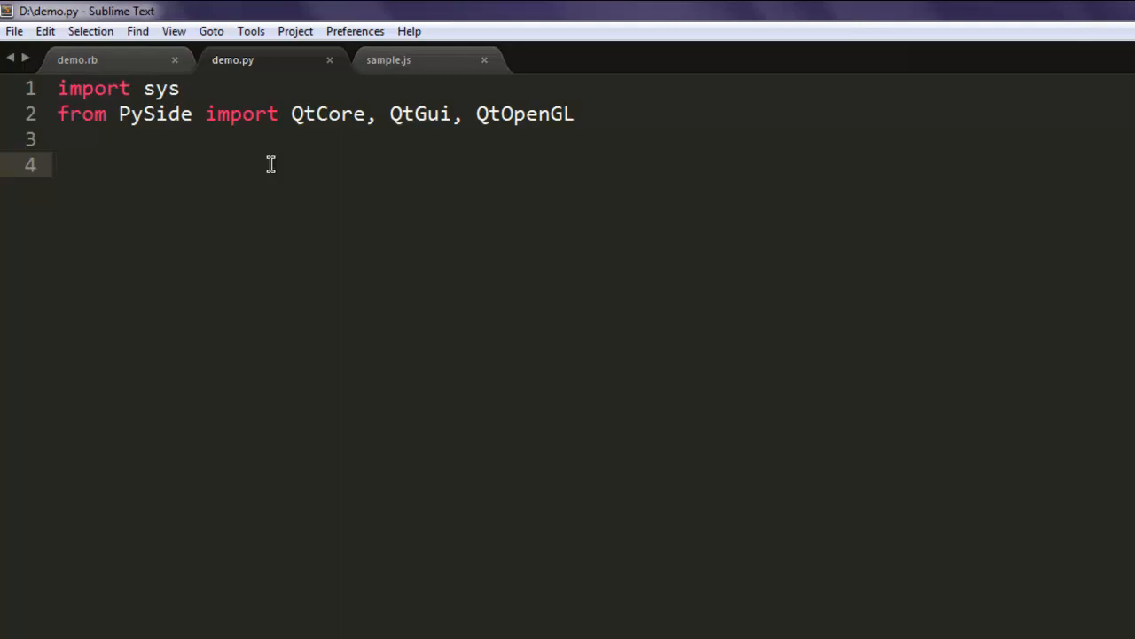
# Write 'class GLDemo(QtOpenGL.QGLWidget):' and begin a def __init__ line beneath it
pyautogui.write('class')
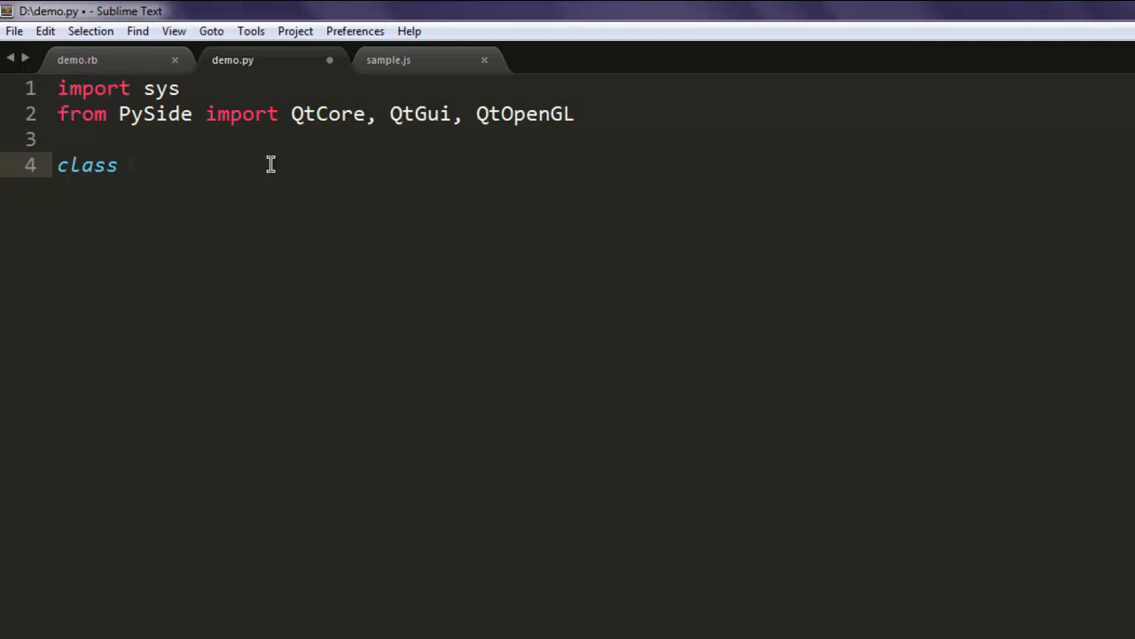
pyautogui.write('GLDem')
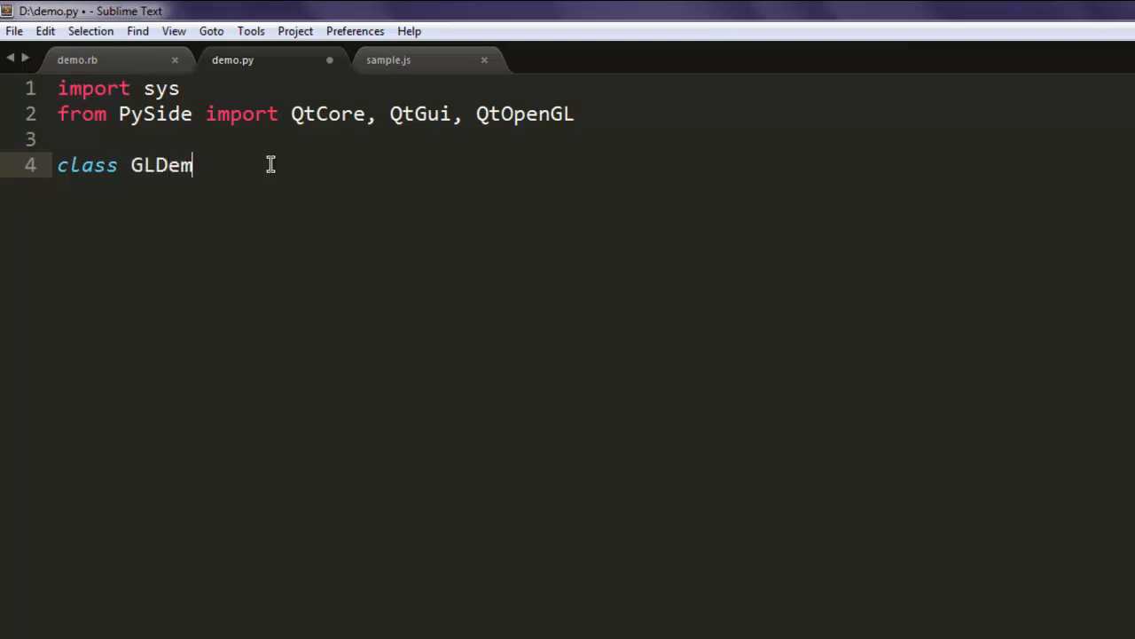
pyautogui.write('o')
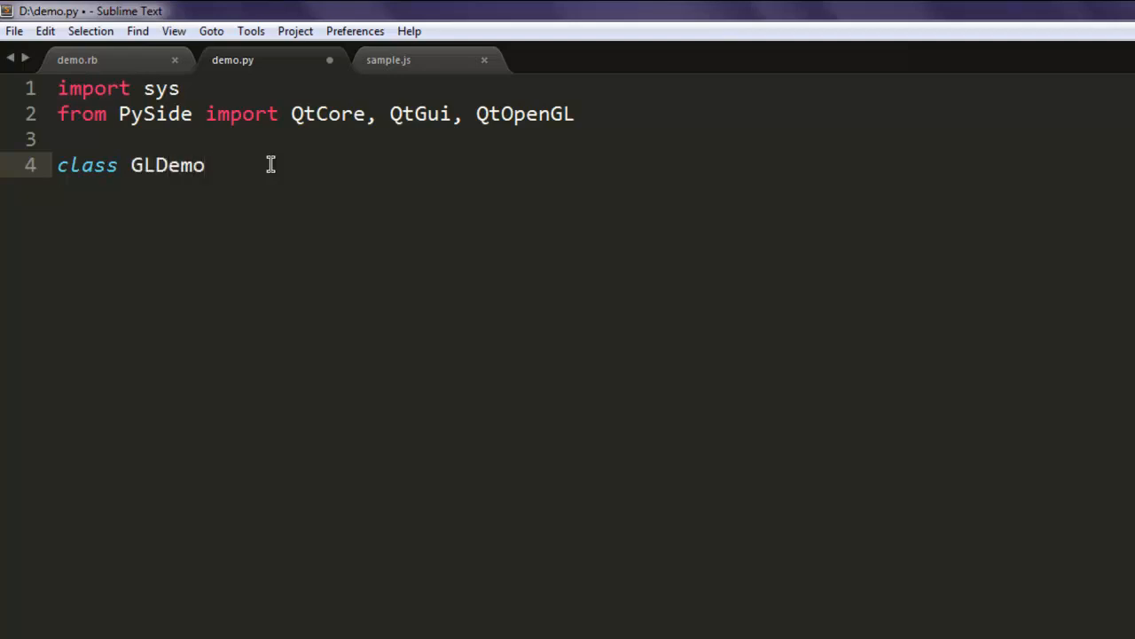
pyautogui.write('()')
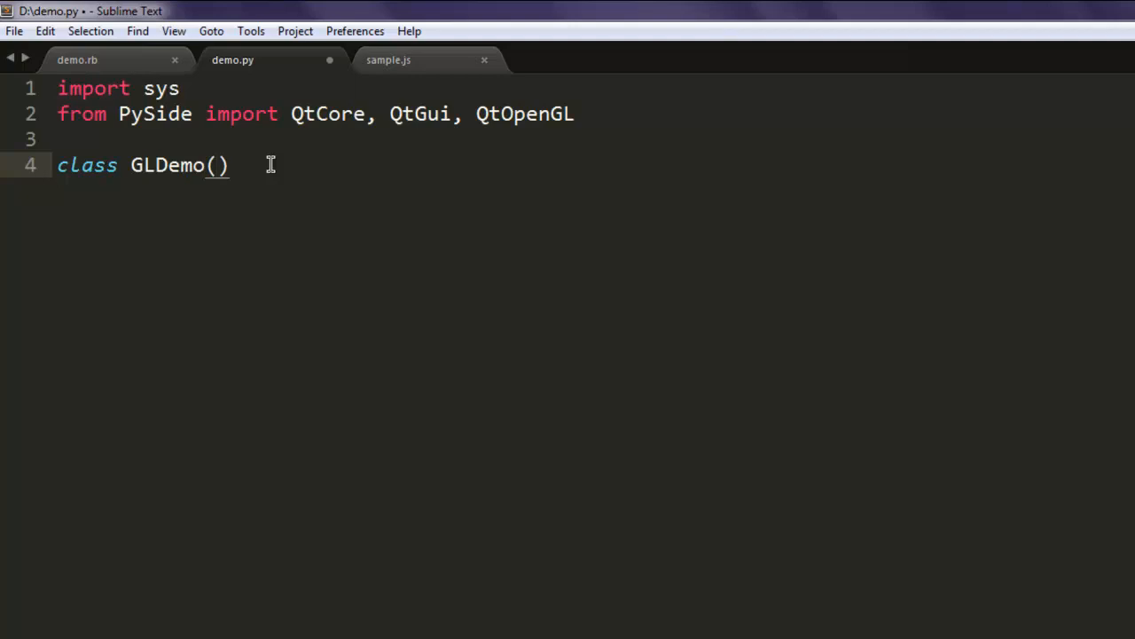
pyautogui.write('QtOpenGL')
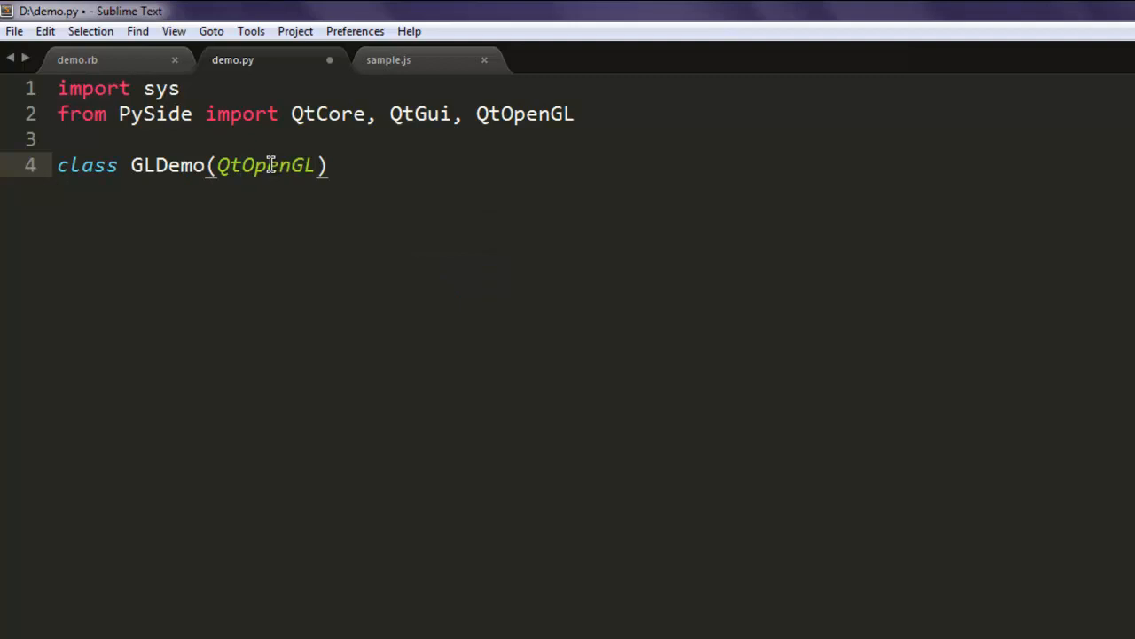
pyautogui.write('.Q')
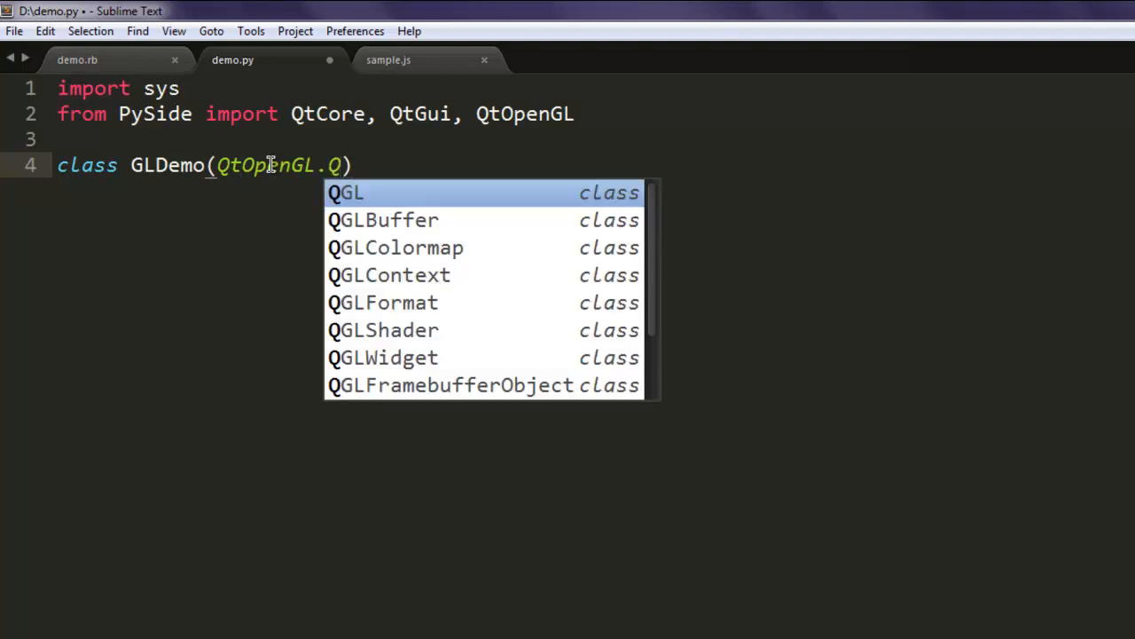
pyautogui.write('GLWidget')
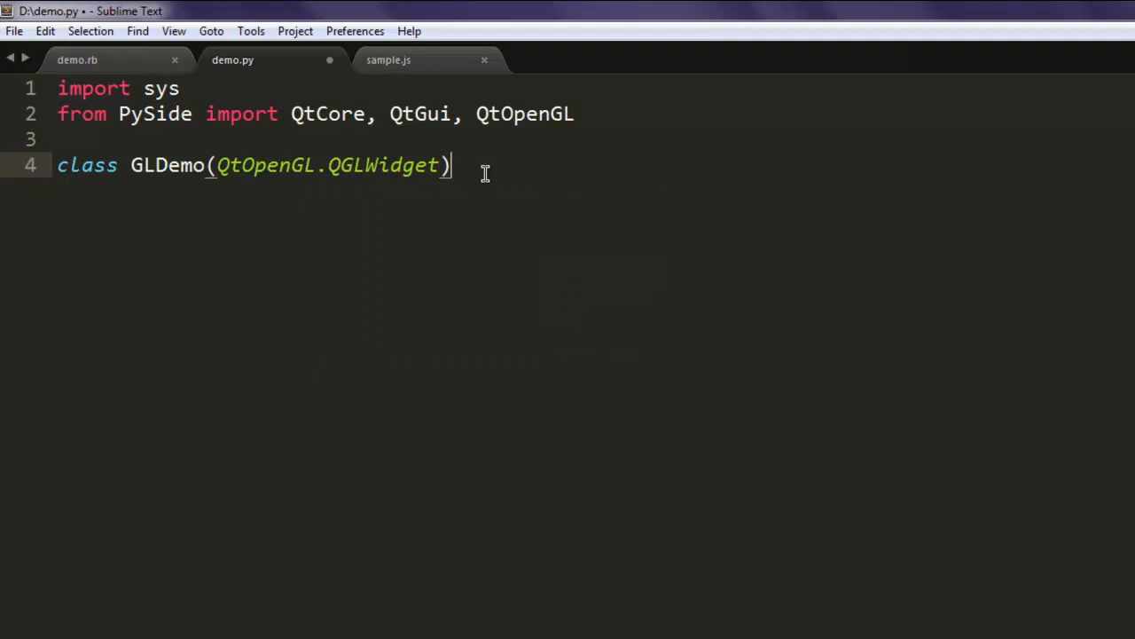
pyautogui.write(':')
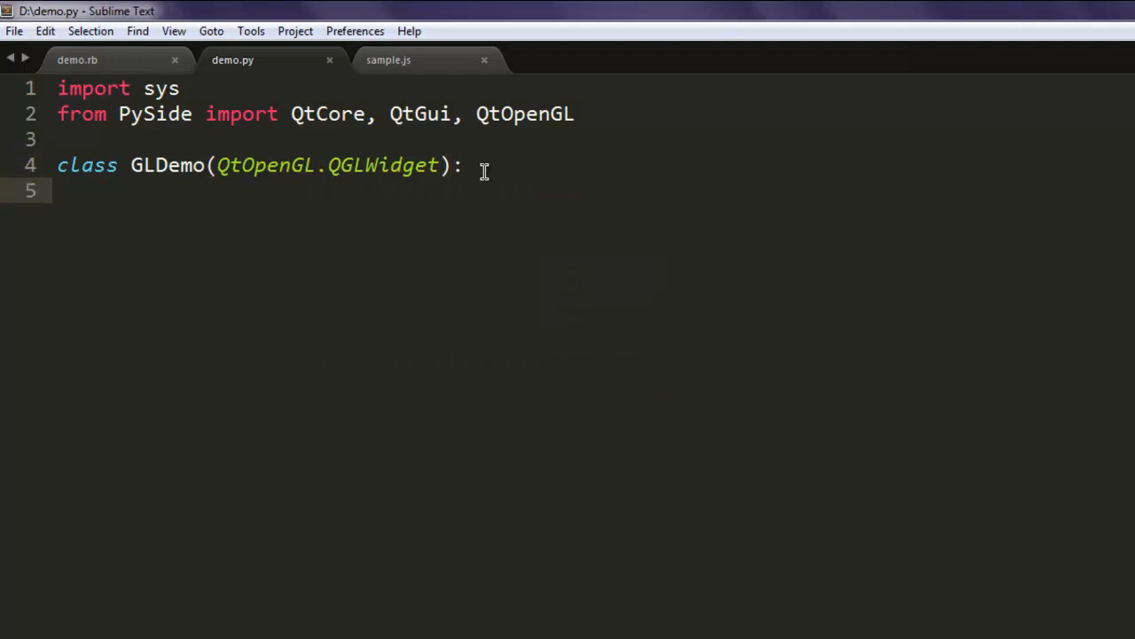
pyautogui.write('D')
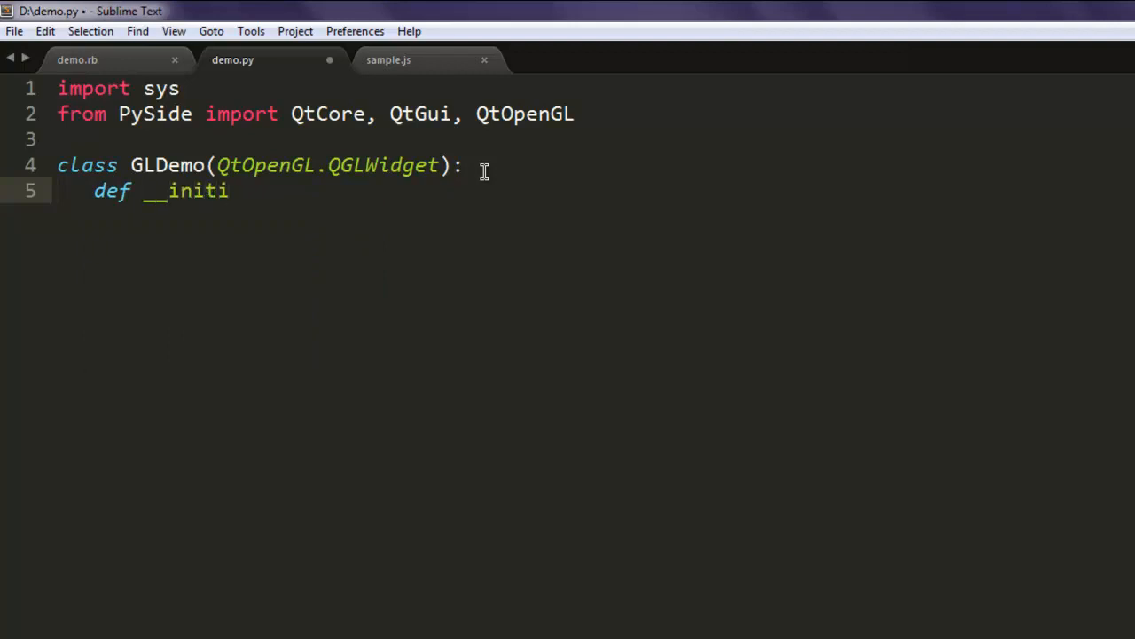
# Define __init__(self, parent=None) calling the QtOpenGL.QGLWidget initializer
pyautogui.write('__')
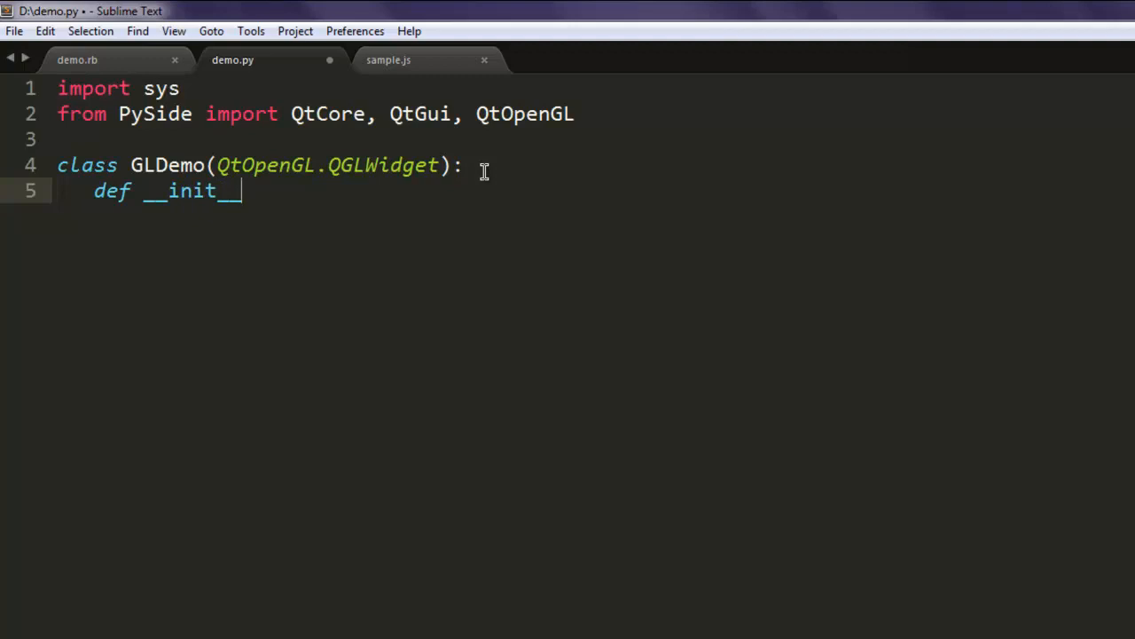
pyautogui.write('(self,')
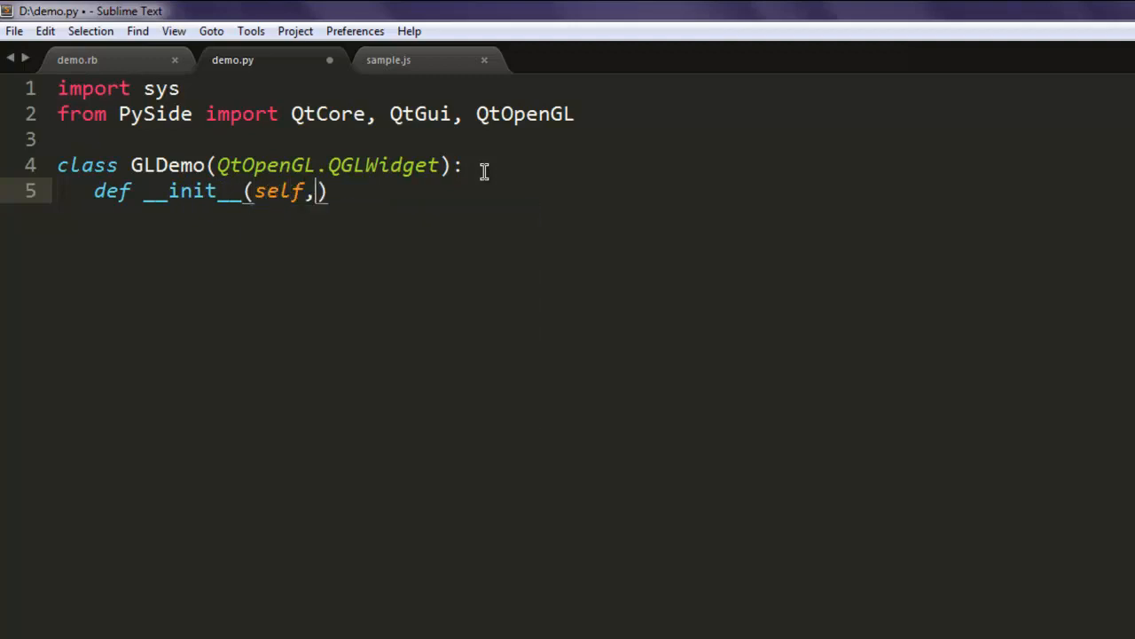
pyautogui.write('parent')
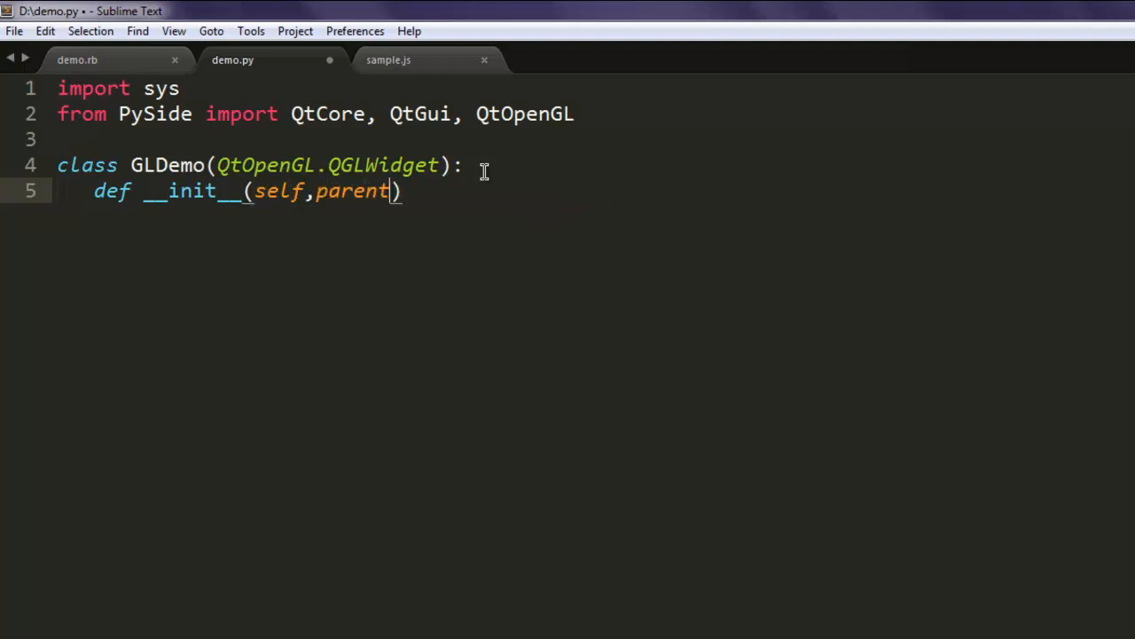
pyautogui.write('=None')
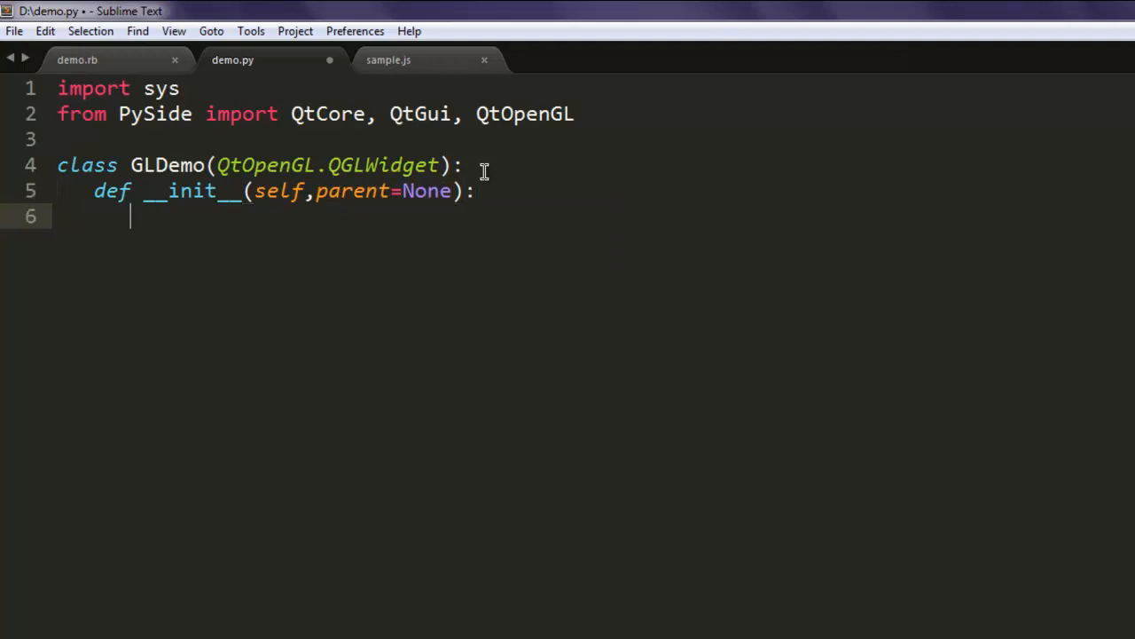
pyautogui.write('QtOpenGL.QGLWidget')
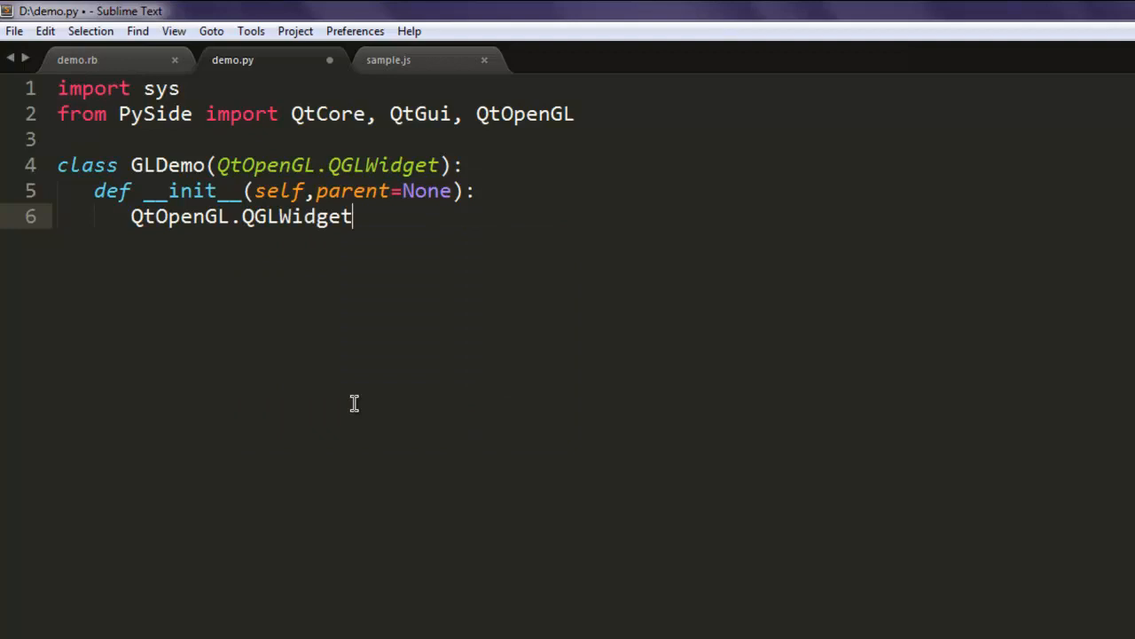
pyautogui.write('.')
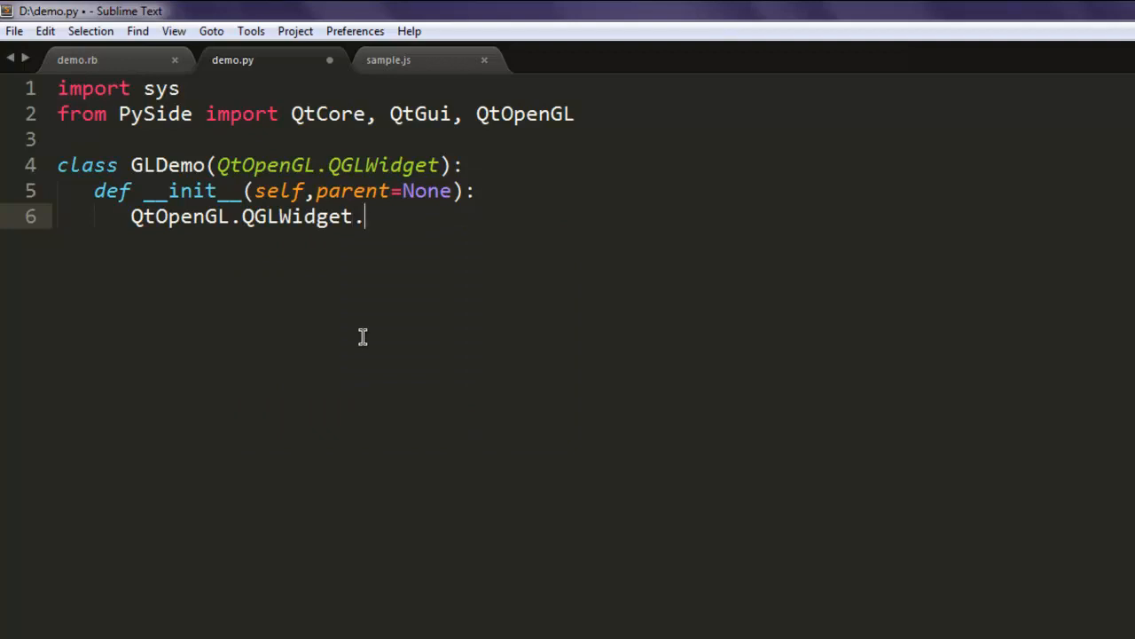
pyautogui.write('__init__')
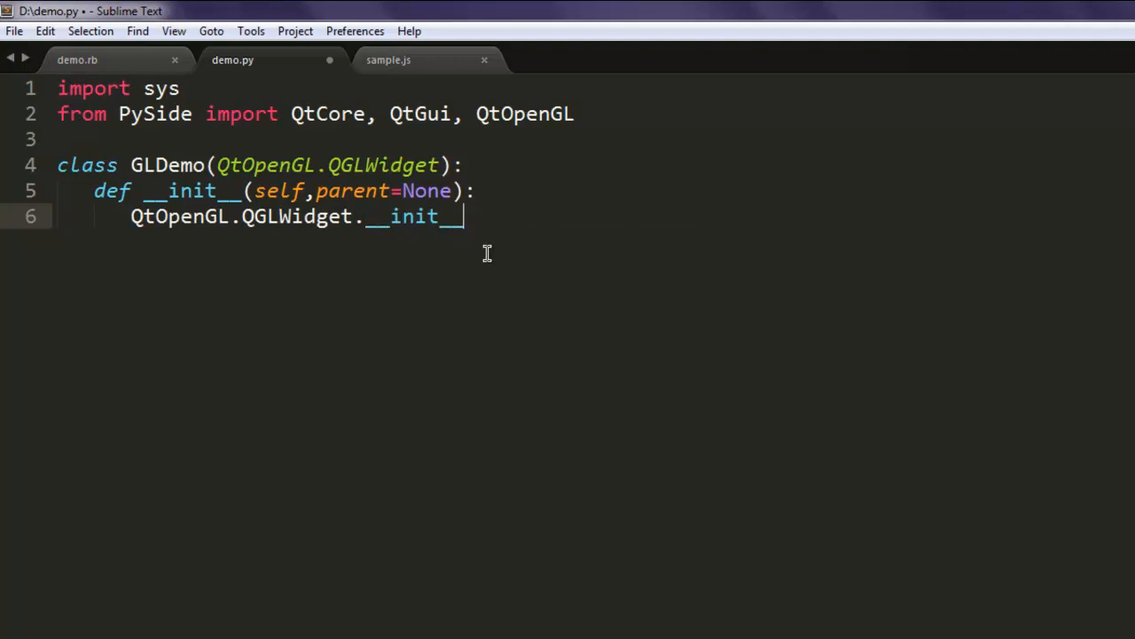
pyautogui.write('(type(self))')
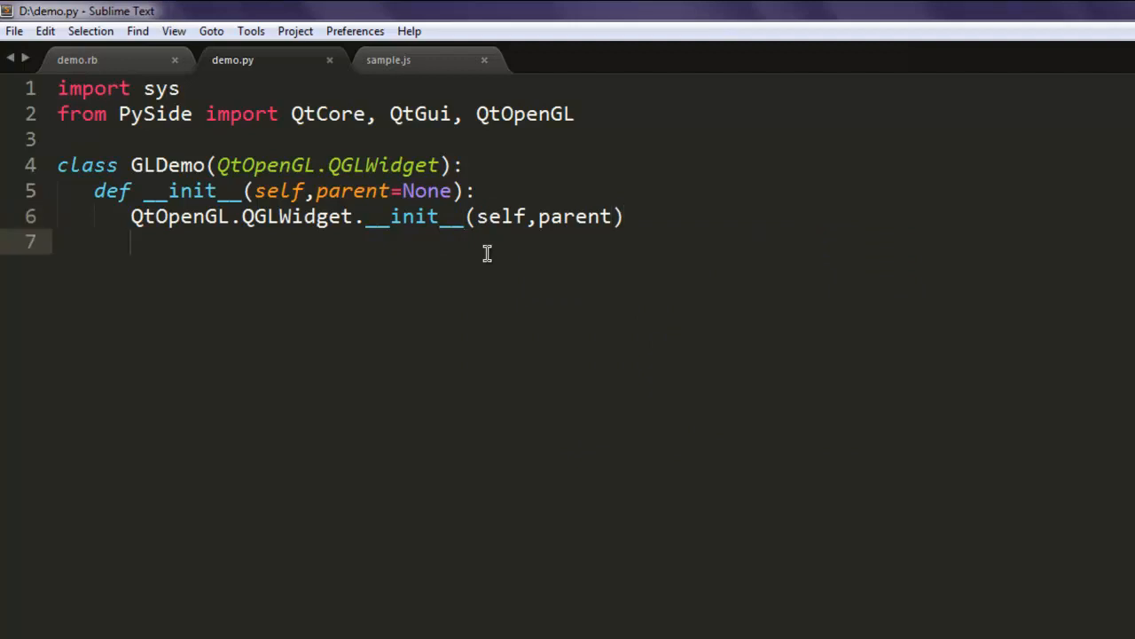
# Set self.xsize and self.ysize to 512 in the constructor
pyautogui.write('self.')
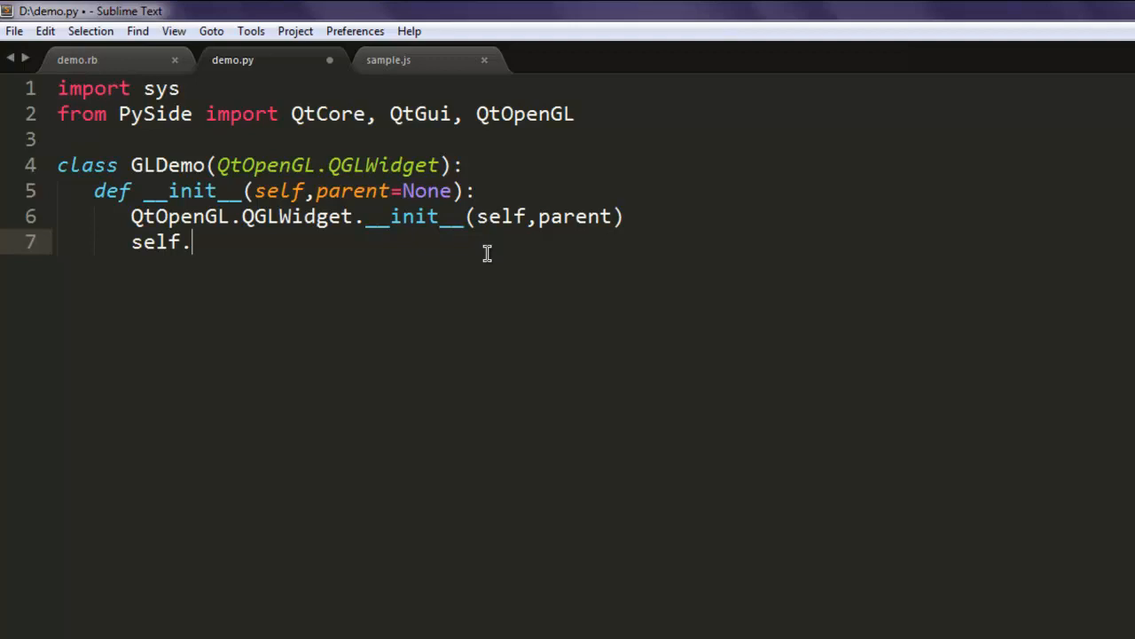
pyautogui.write('xsize = 512')
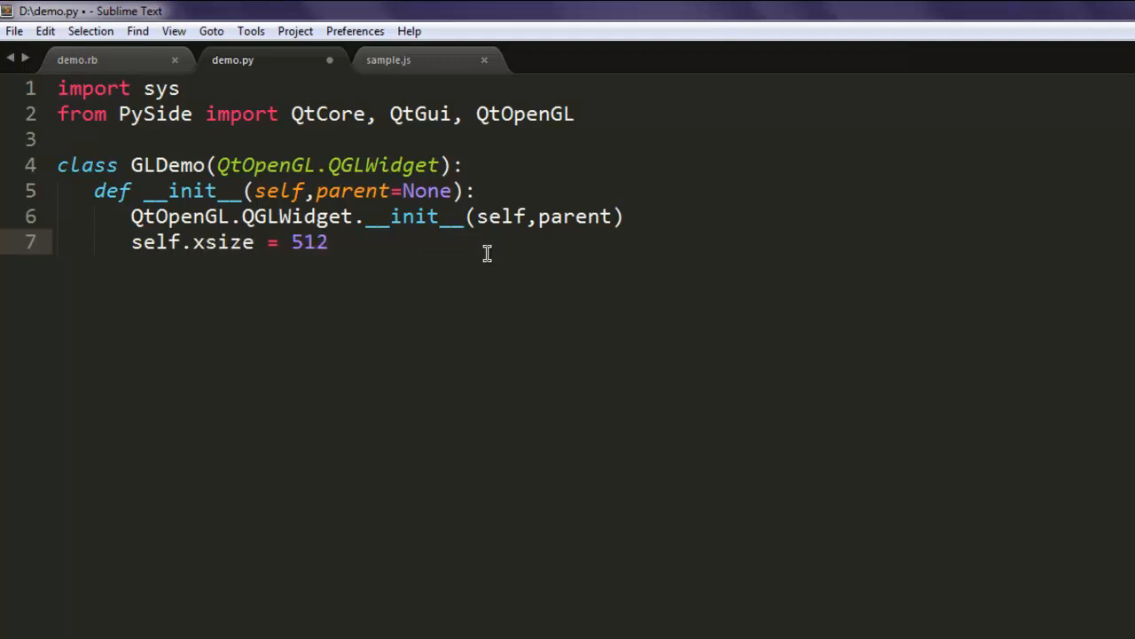
pyautogui.write('selx')
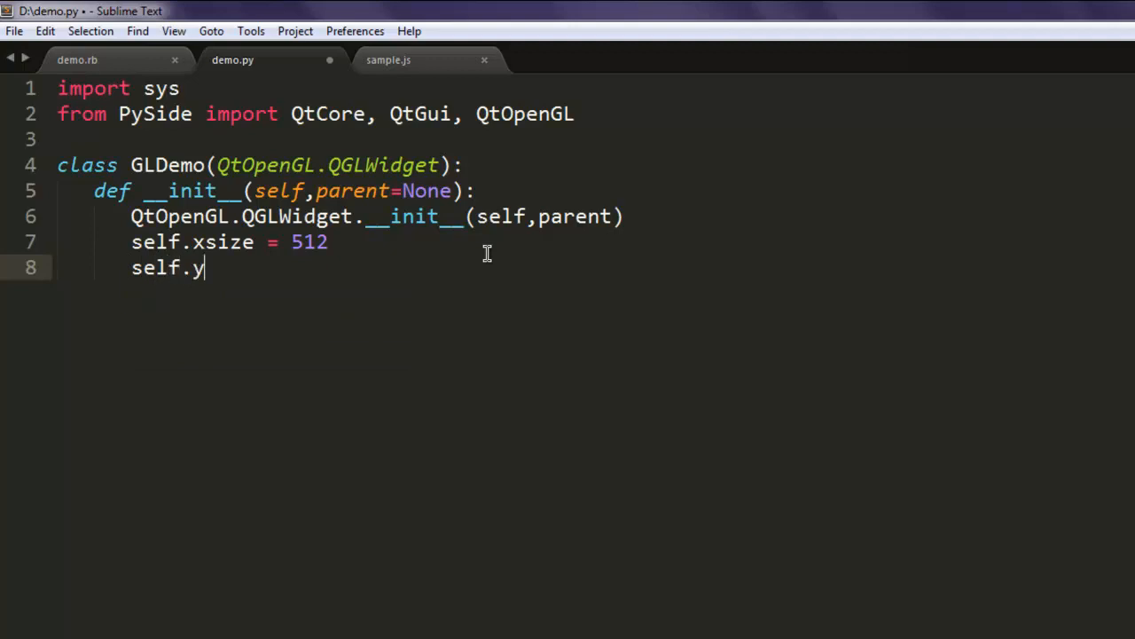
pyautogui.write('size = 51')
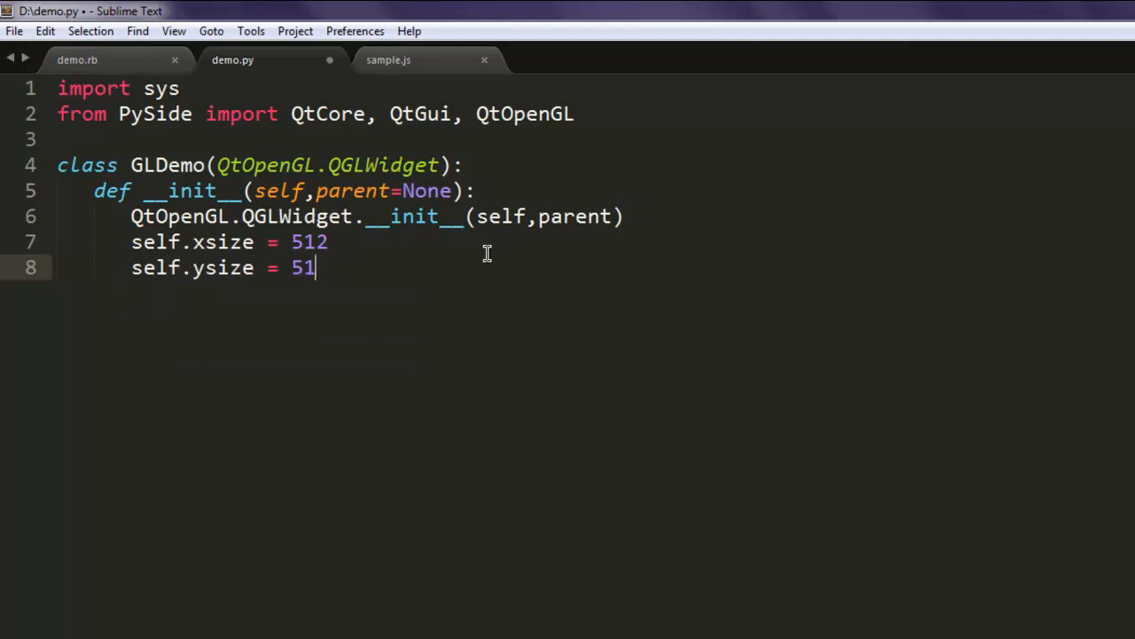
pyautogui.write('2')
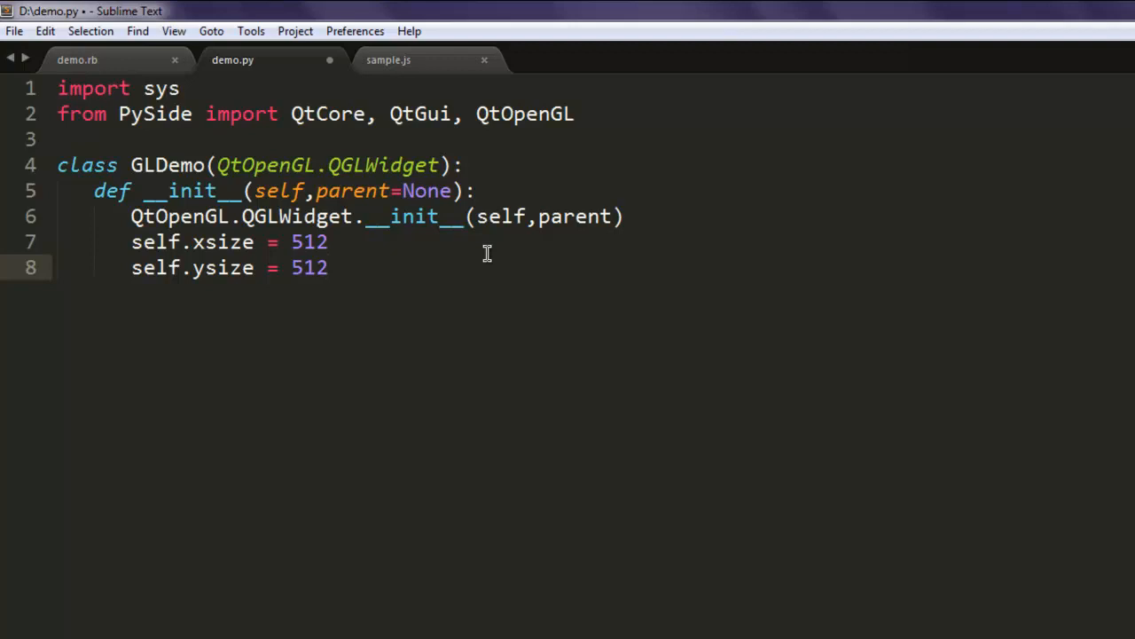
pyautogui.press('enter')
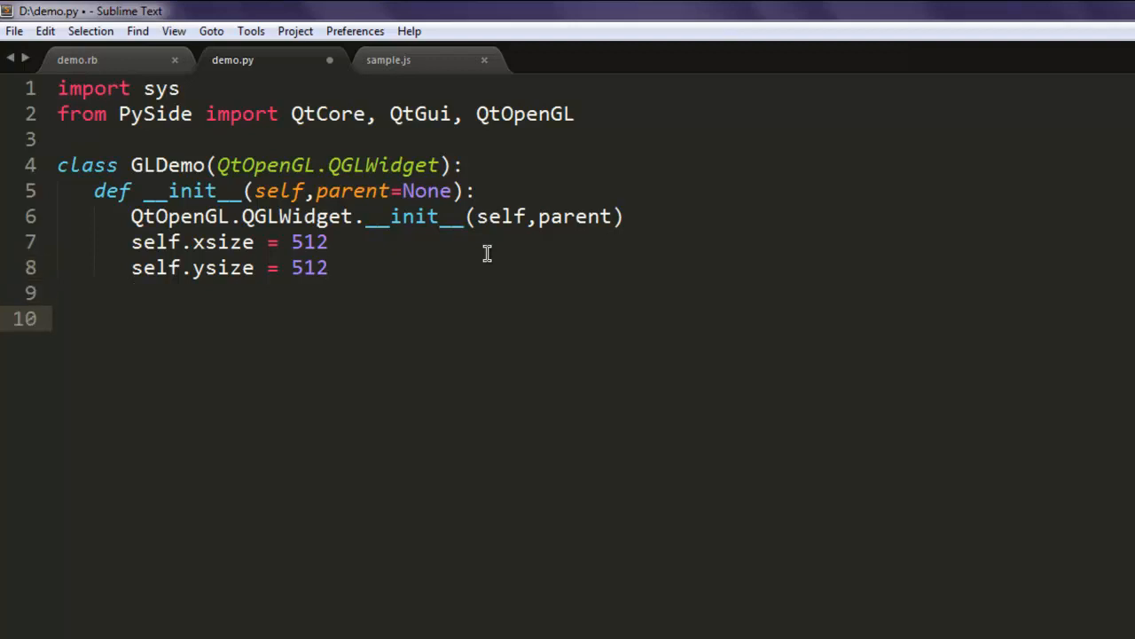
# Add an initializeGL() method containing glClearColor(), correcting the 'Color' capitalisation
pyautogui.write('def')
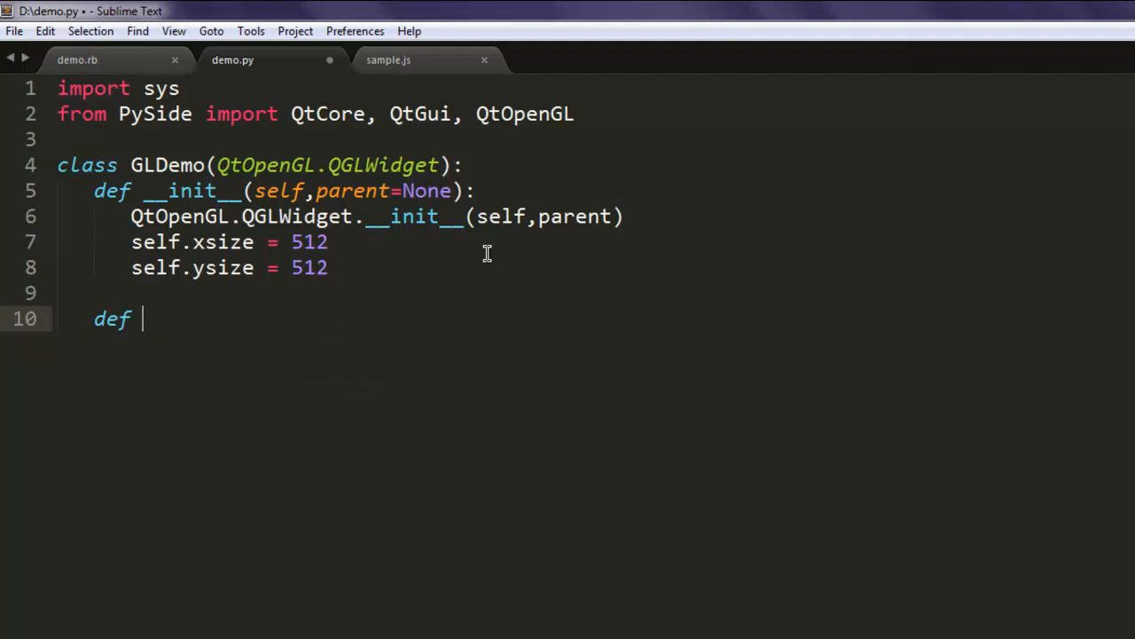
pyautogui.write('initi')
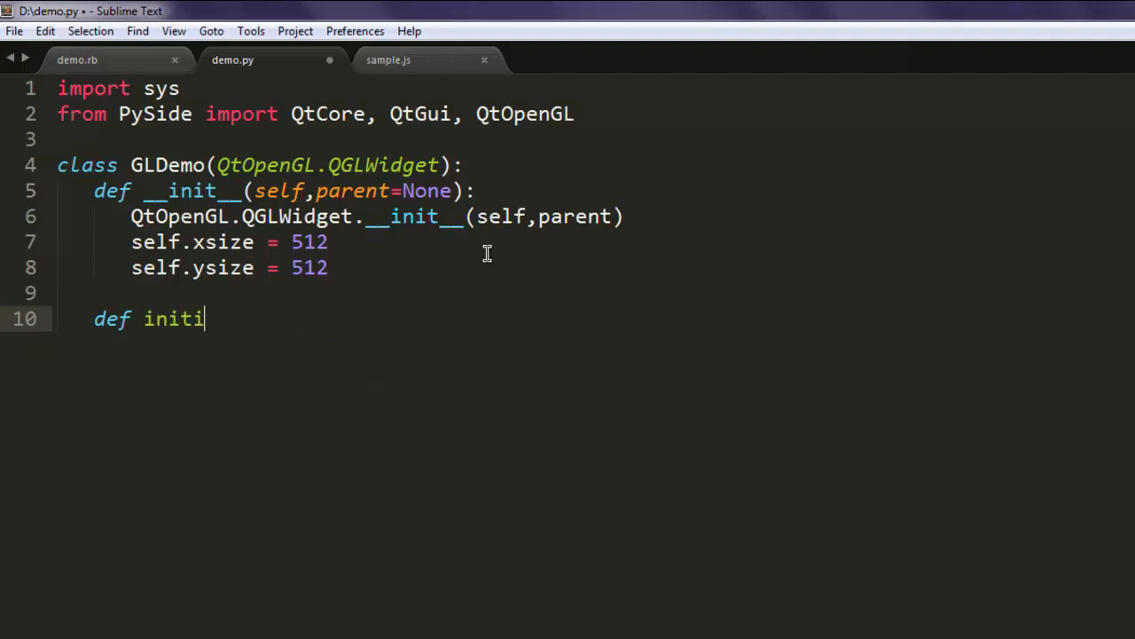
pyautogui.write('alize')
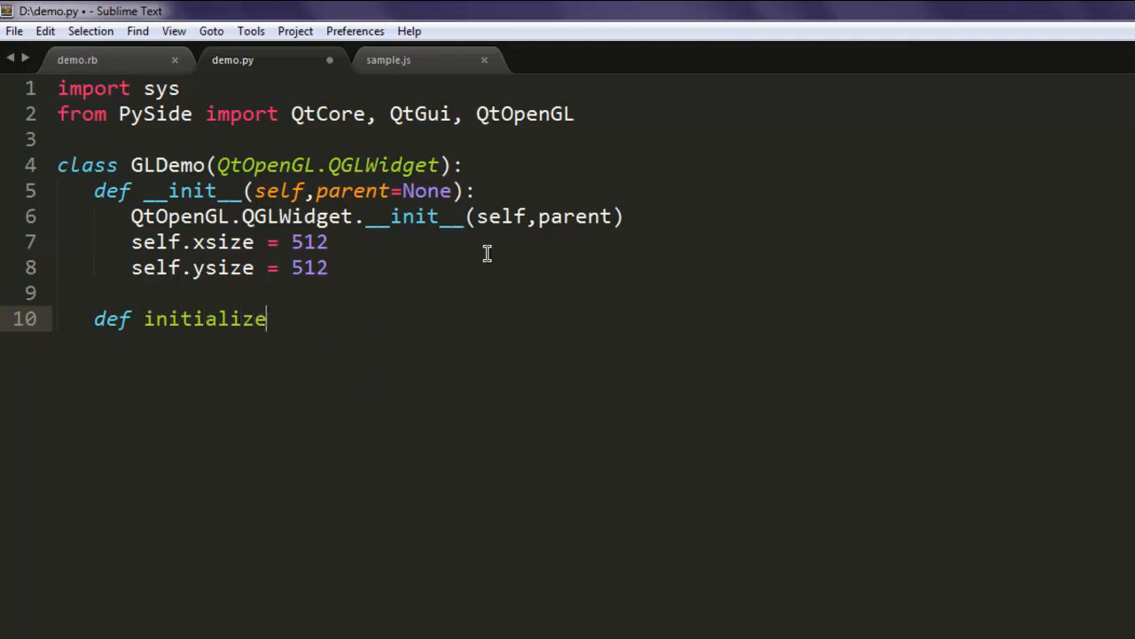
pyautogui.write('GL():')
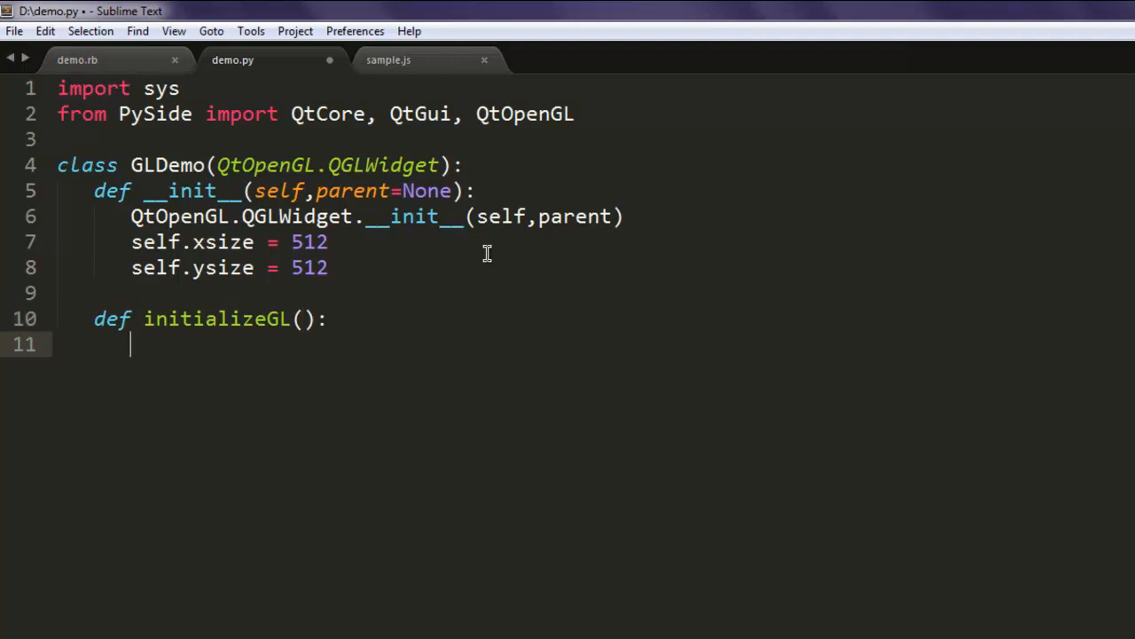
pyautogui.write('gl')
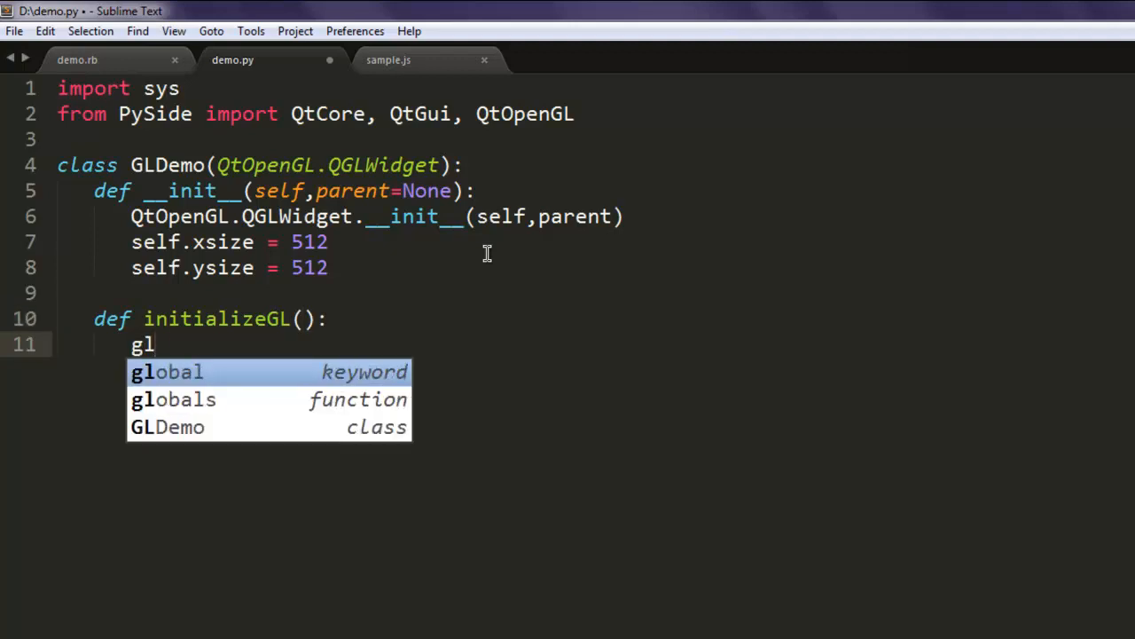
pyautogui.write('Clearcolor')
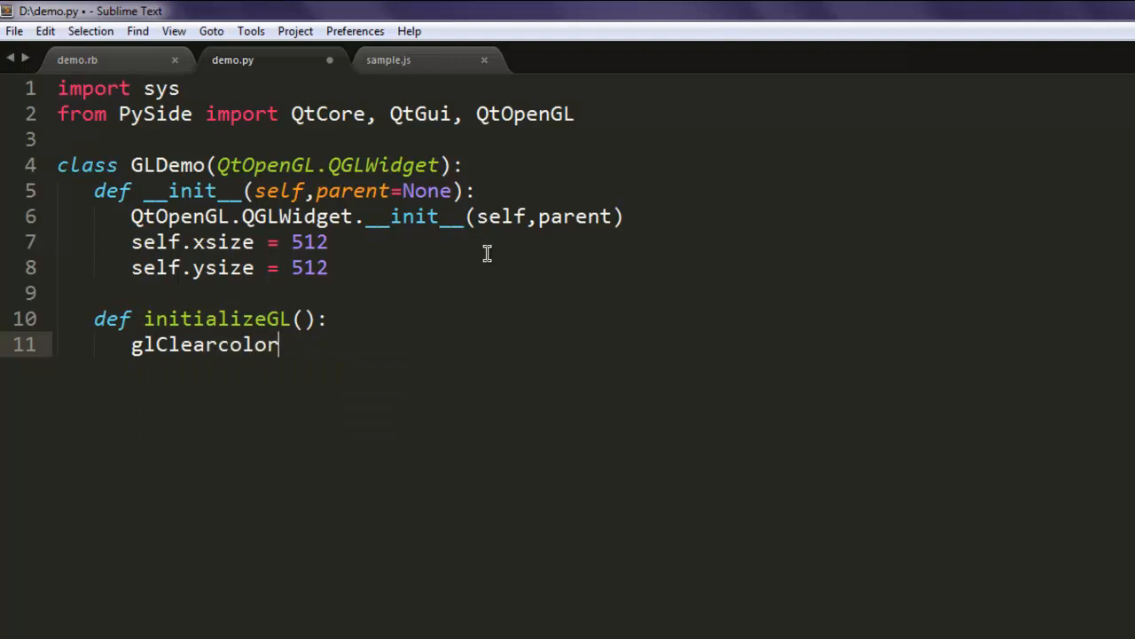
pyautogui.press('BackSpace')
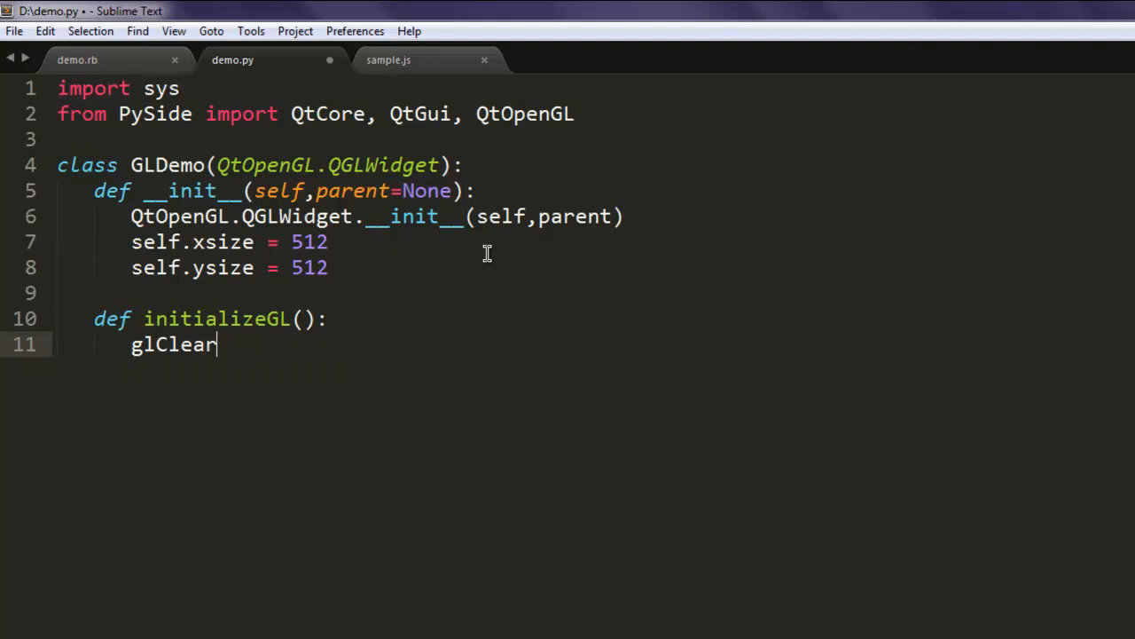
pyautogui.write('Color()')
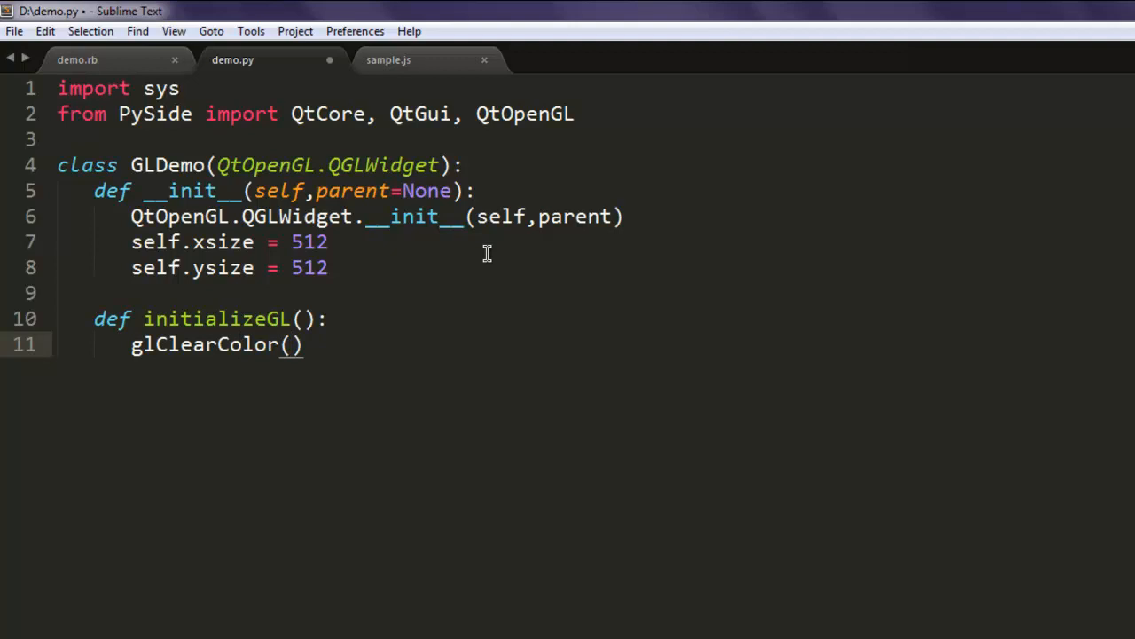
# Add a paintGL() method with a glClearColor() call
pyautogui.write('def p')
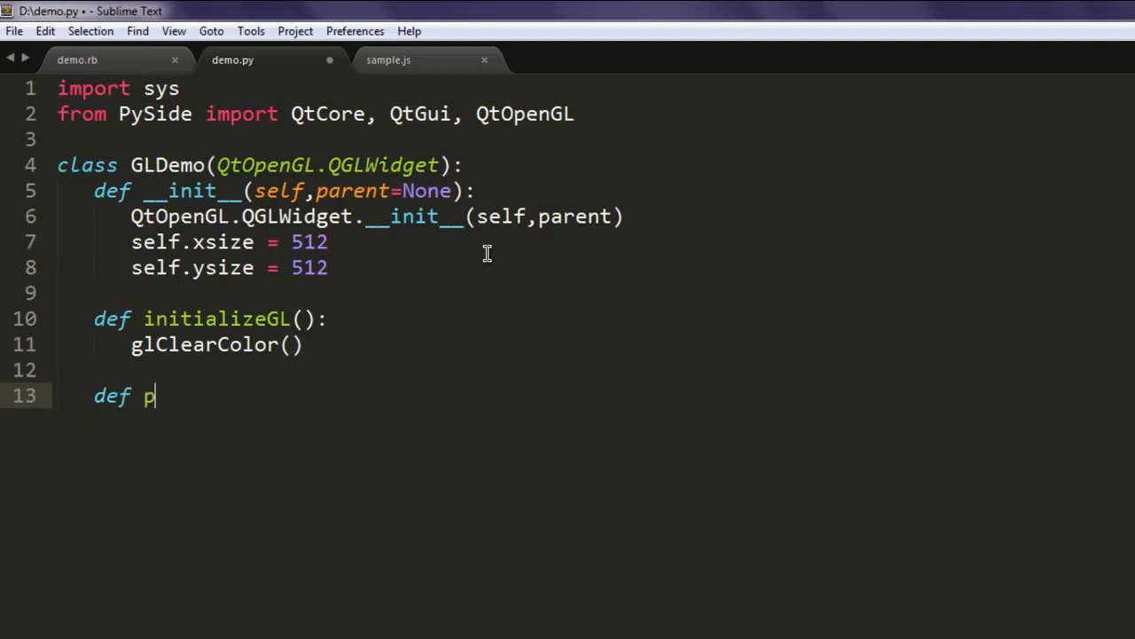
pyautogui.write('aintGL')
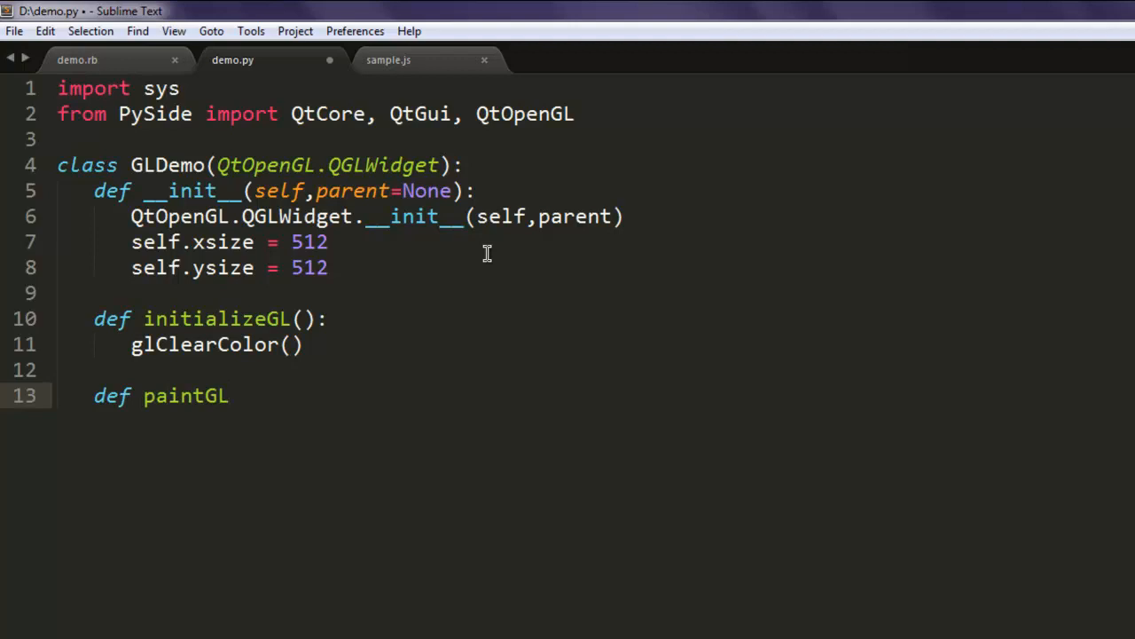
pyautogui.write('():')
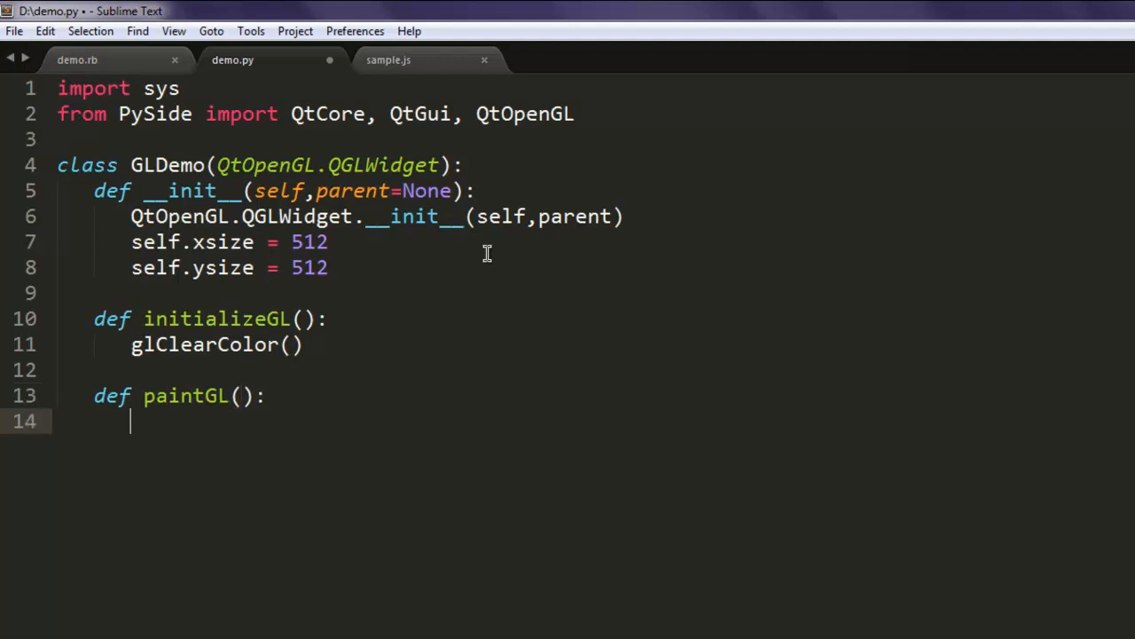
pyautogui.write('glClearColor(')
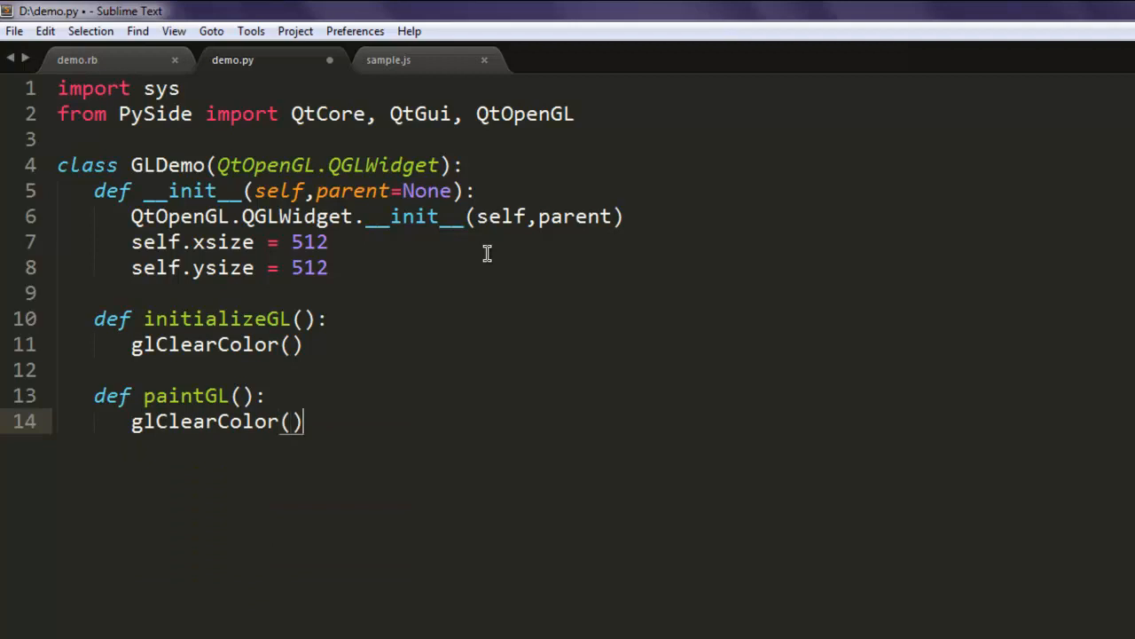
pyautogui.write('def re')
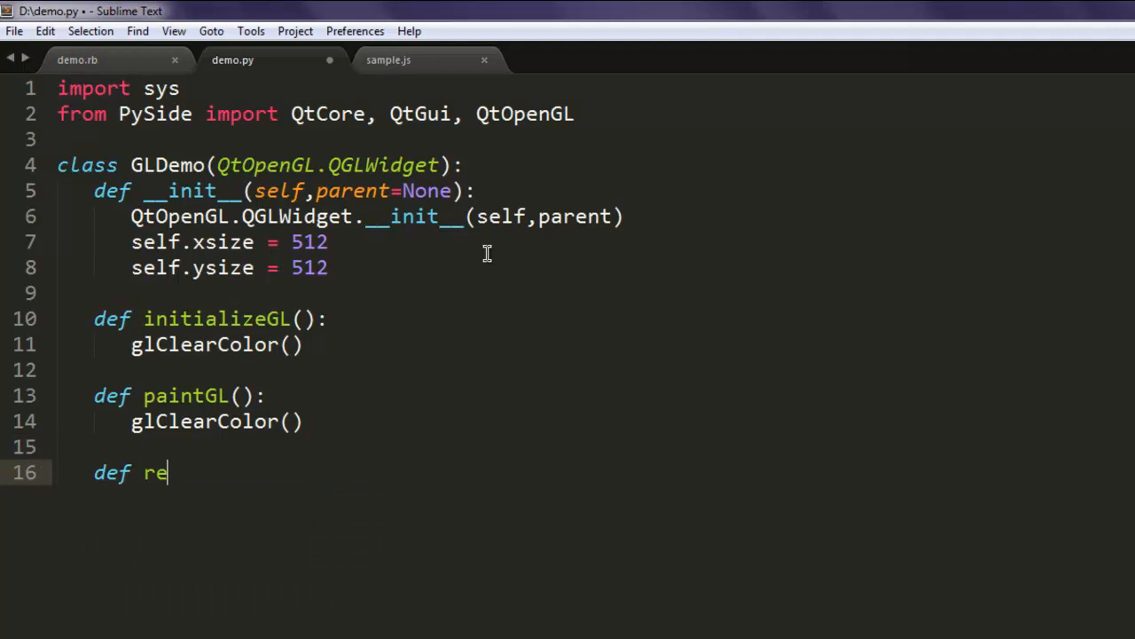
# Finish def resizeGL(): with a glClearColor() body and add blank lines below
pyautogui.write('sizeGL()')
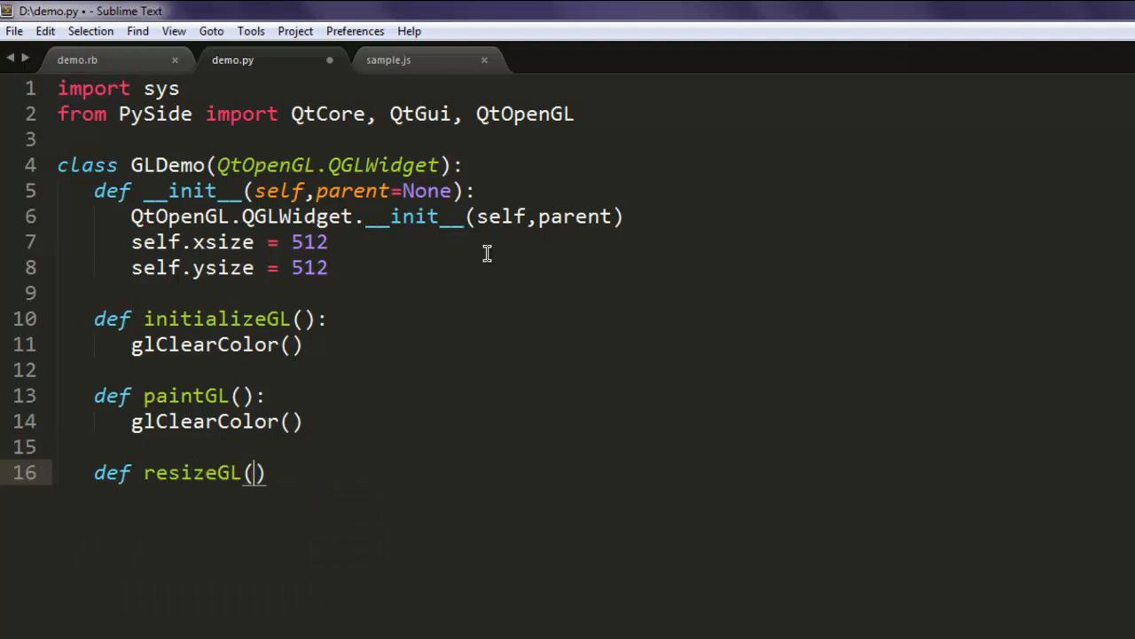
pyautogui.write('):')
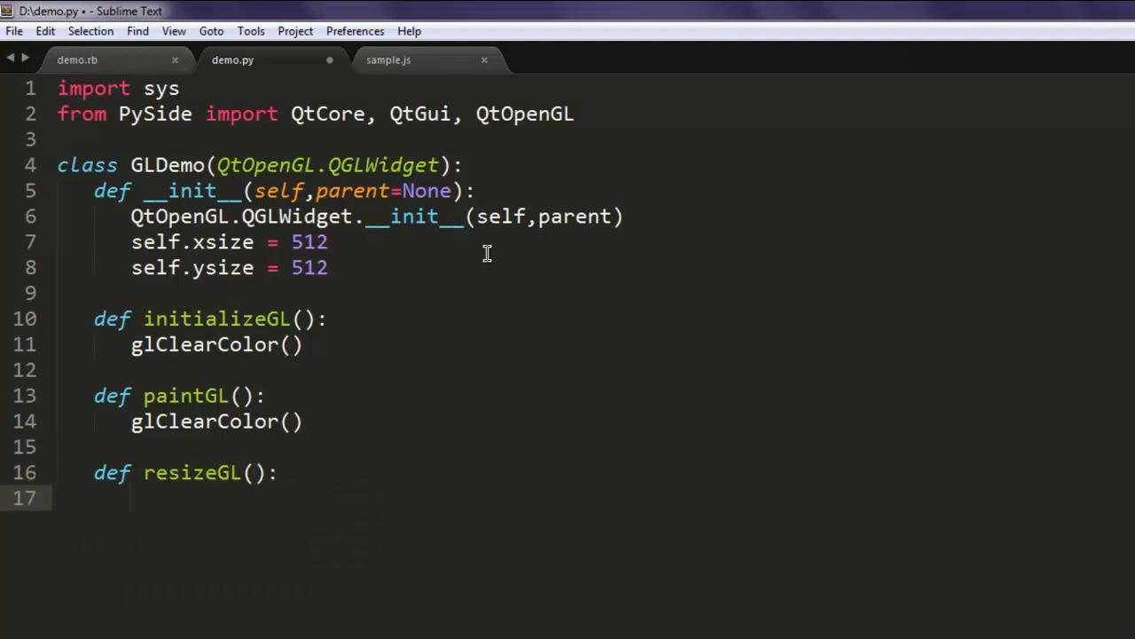
pyautogui.write('glClearColor()')
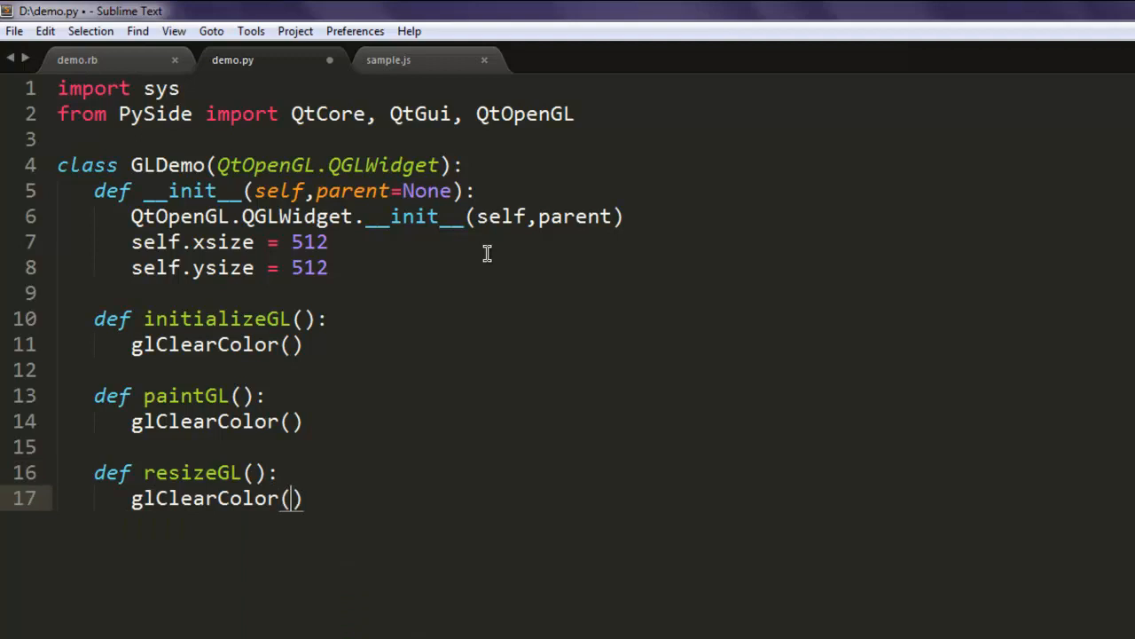
pyautogui.press('enter')
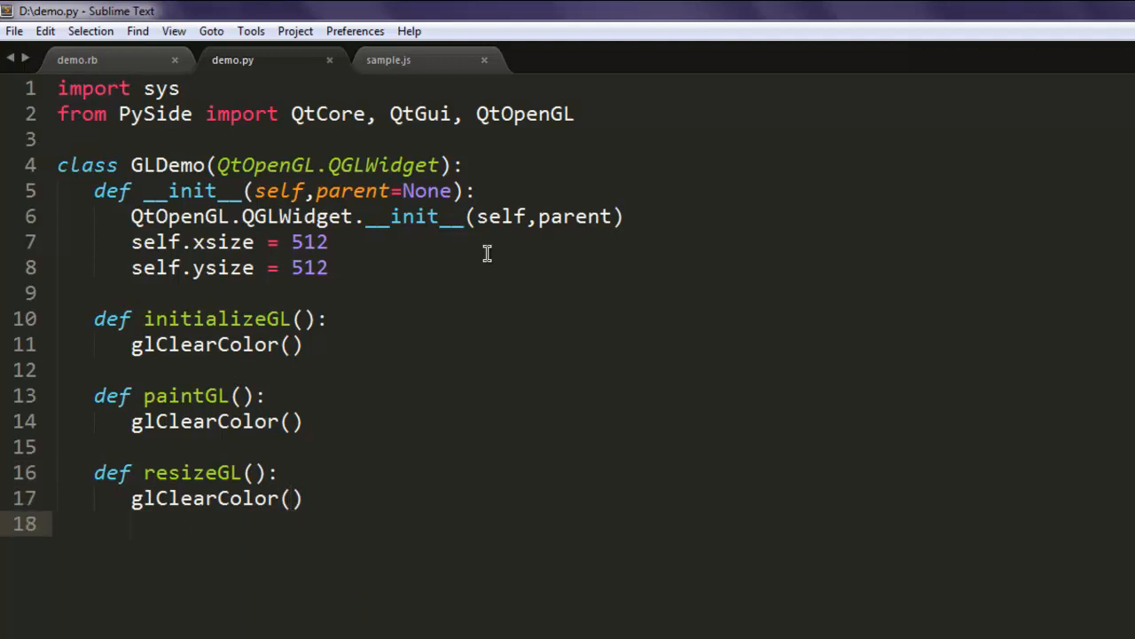
pyautogui.press('enter')
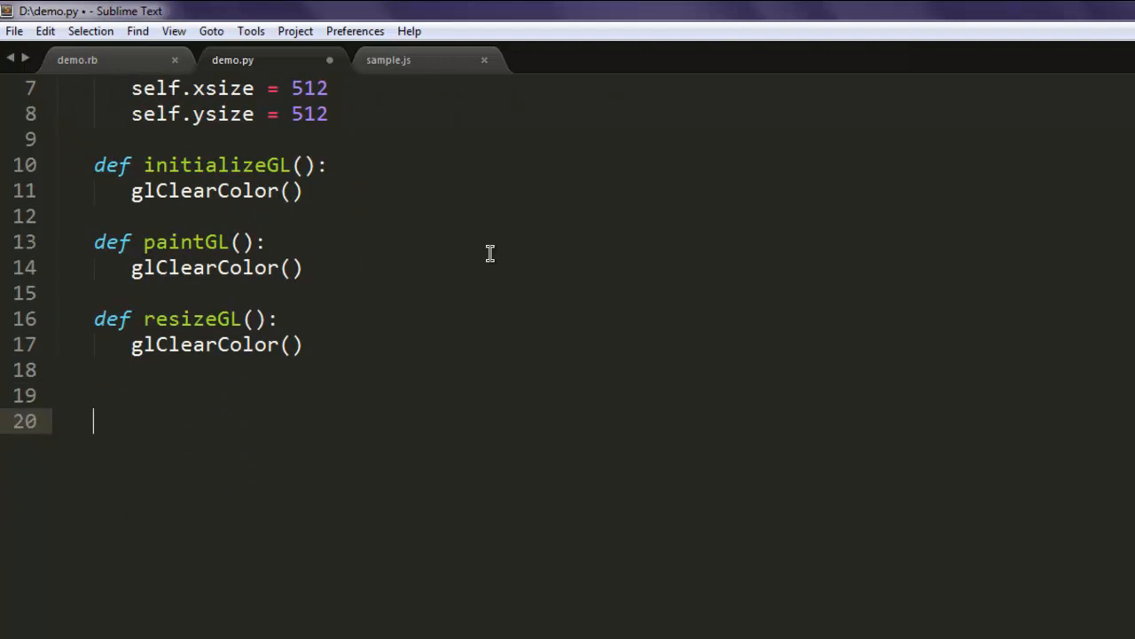
# Create the application with app = QtGui.QApplication(sys.argv)
pyautogui.write('app')
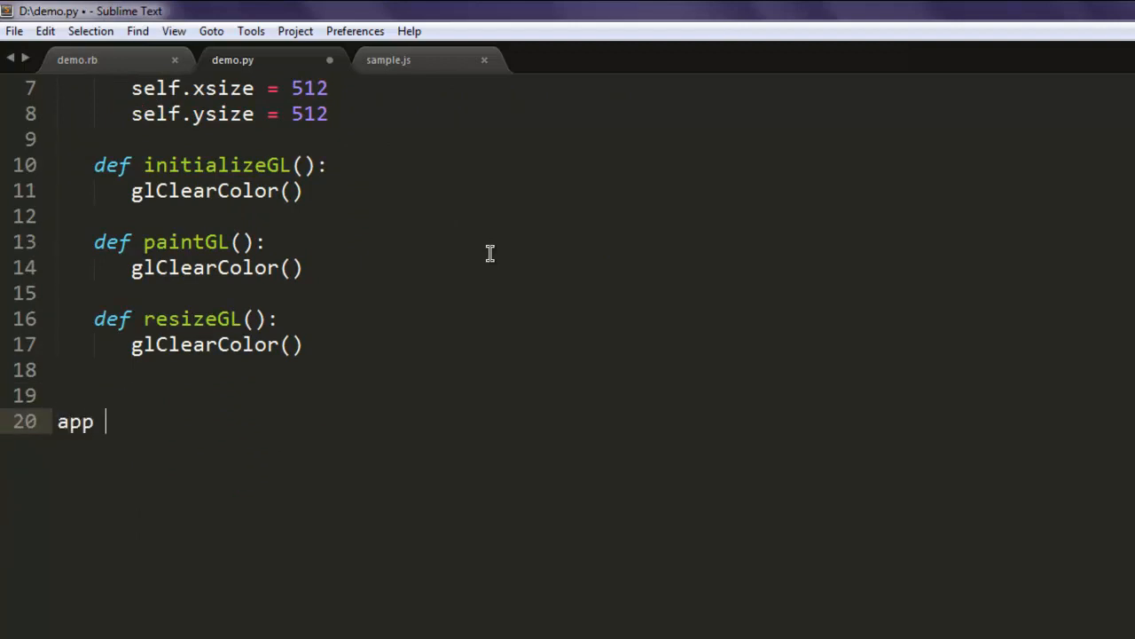
pyautogui.write('=')
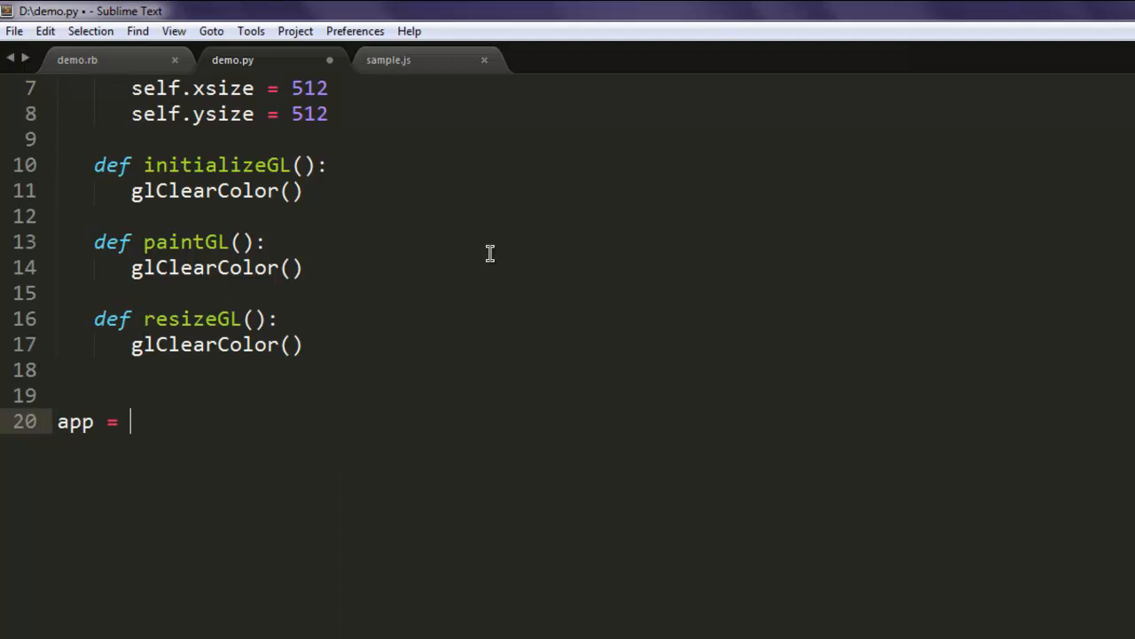
pyautogui.write('Qt')
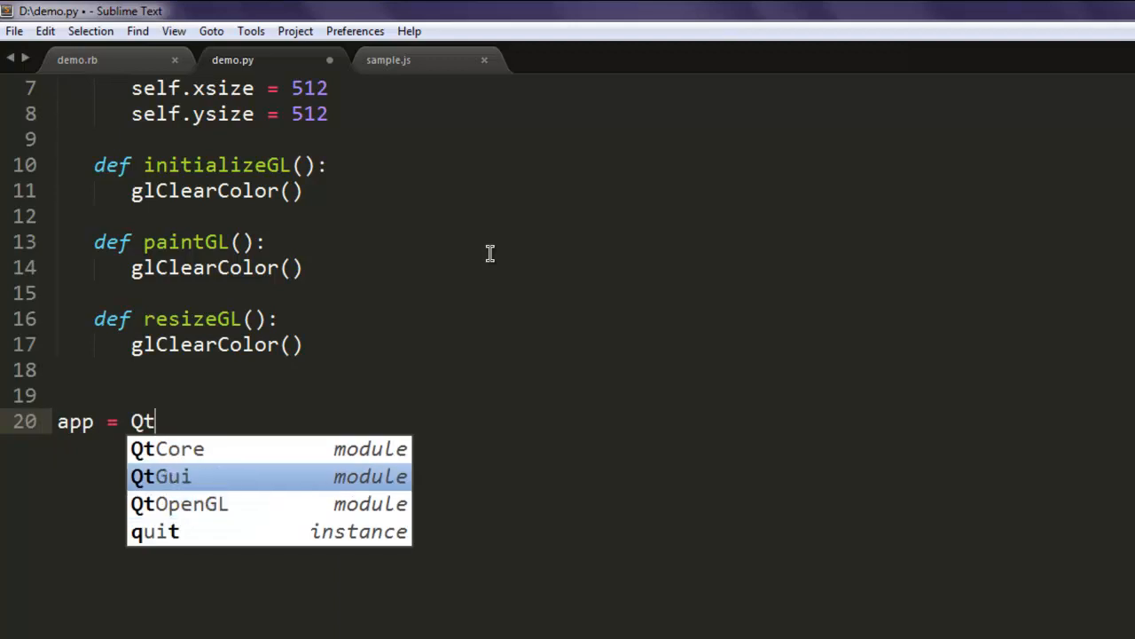
pyautogui.write('Gui.QApplication(')
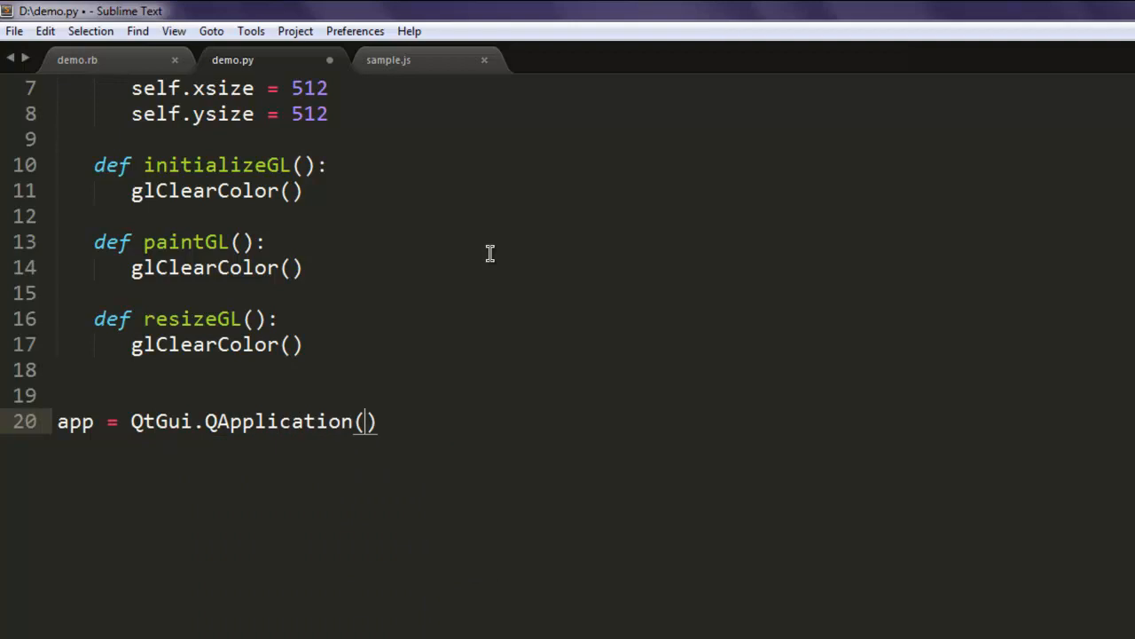
pyautogui.write('sys.argv')
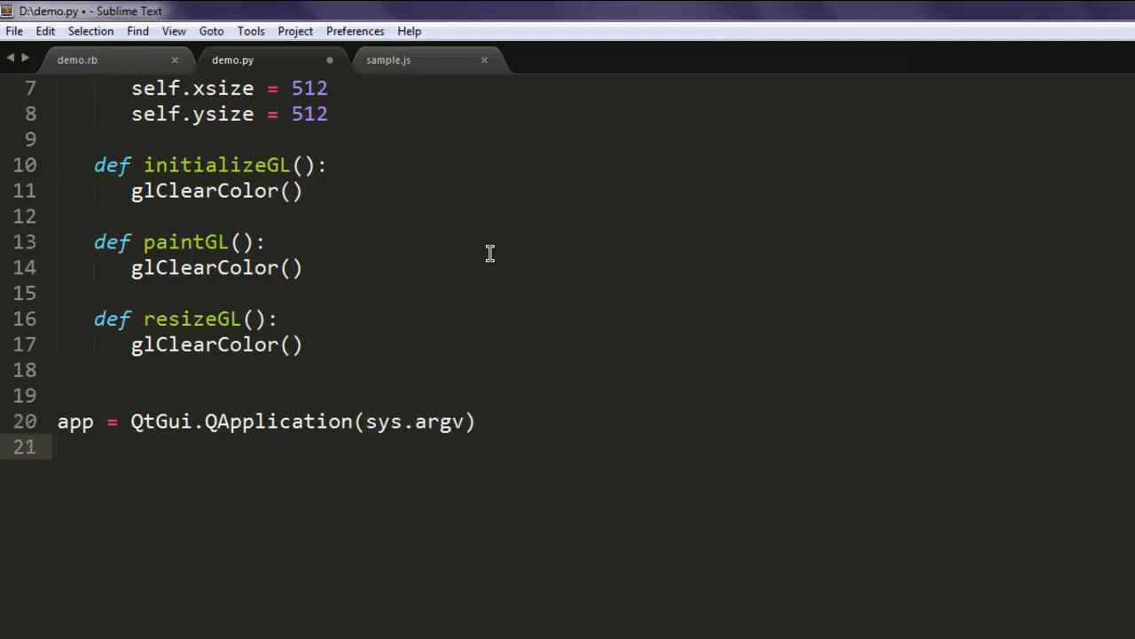
# Instantiate ex = GLDemo, call ex.show(), and add app.exec_
pyautogui.write('ex =')
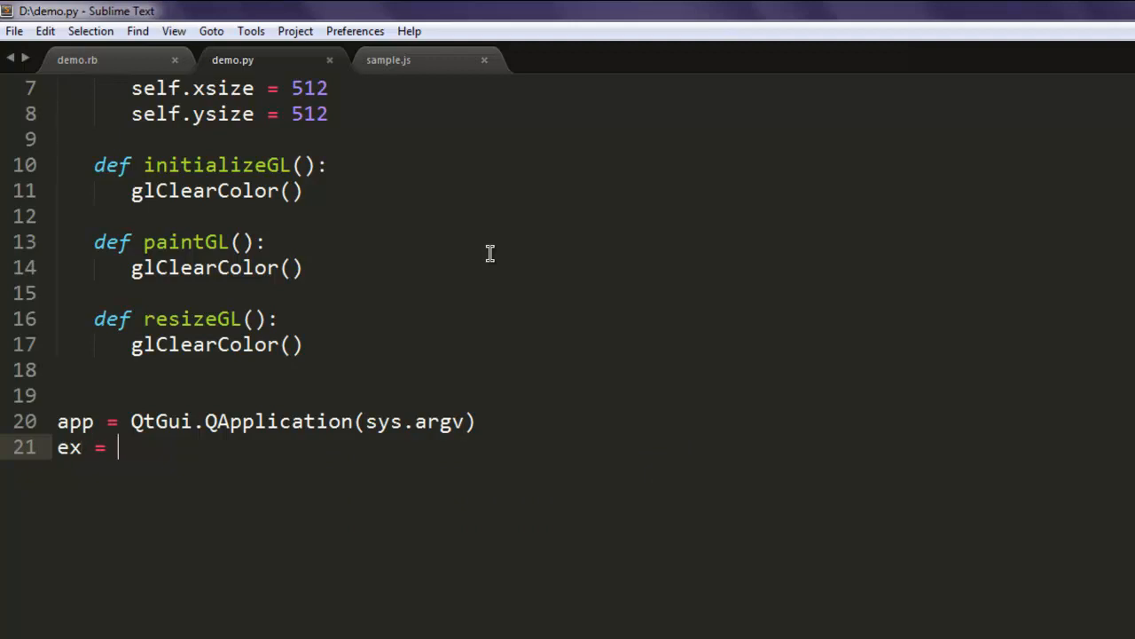
pyautogui.write('G')
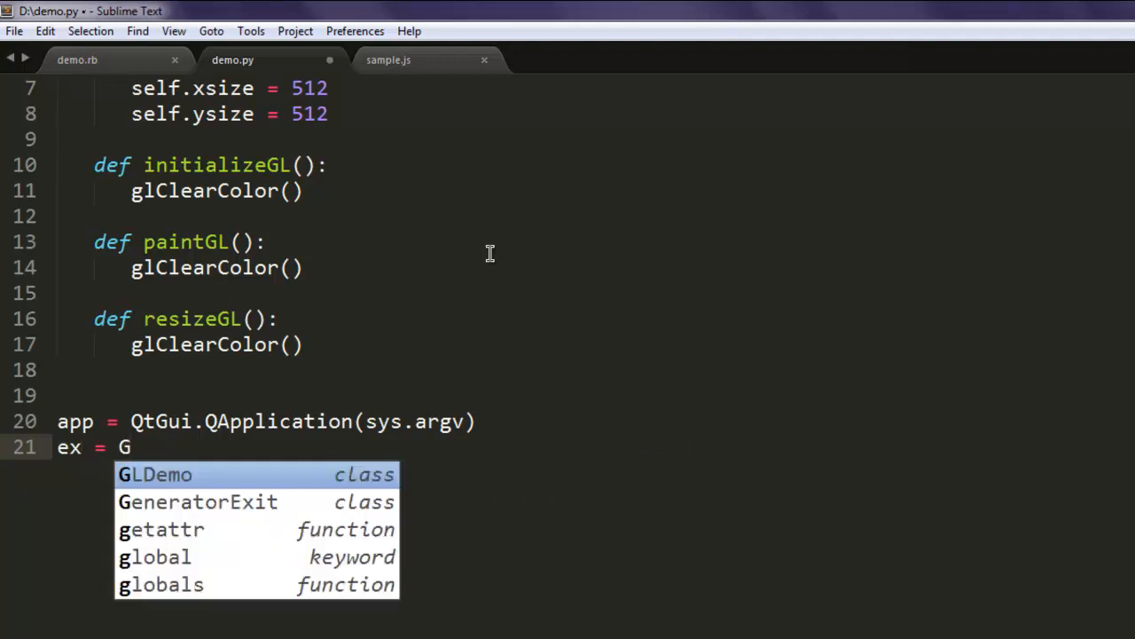
pyautogui.press('Tab')
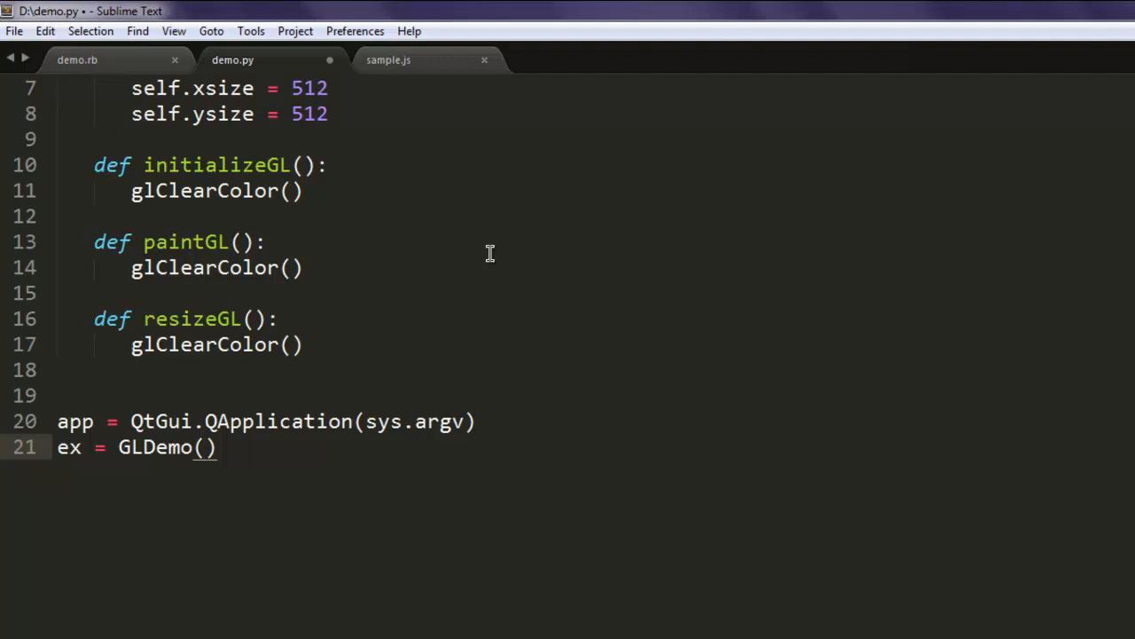
pyautogui.press('enter')
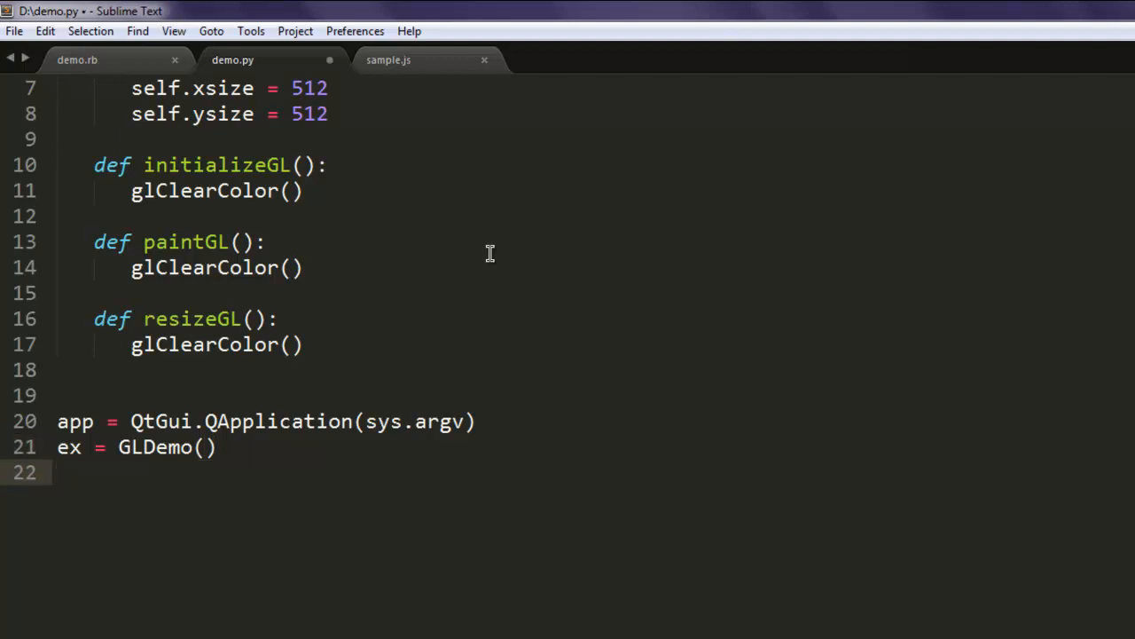
pyautogui.write('ex.show')
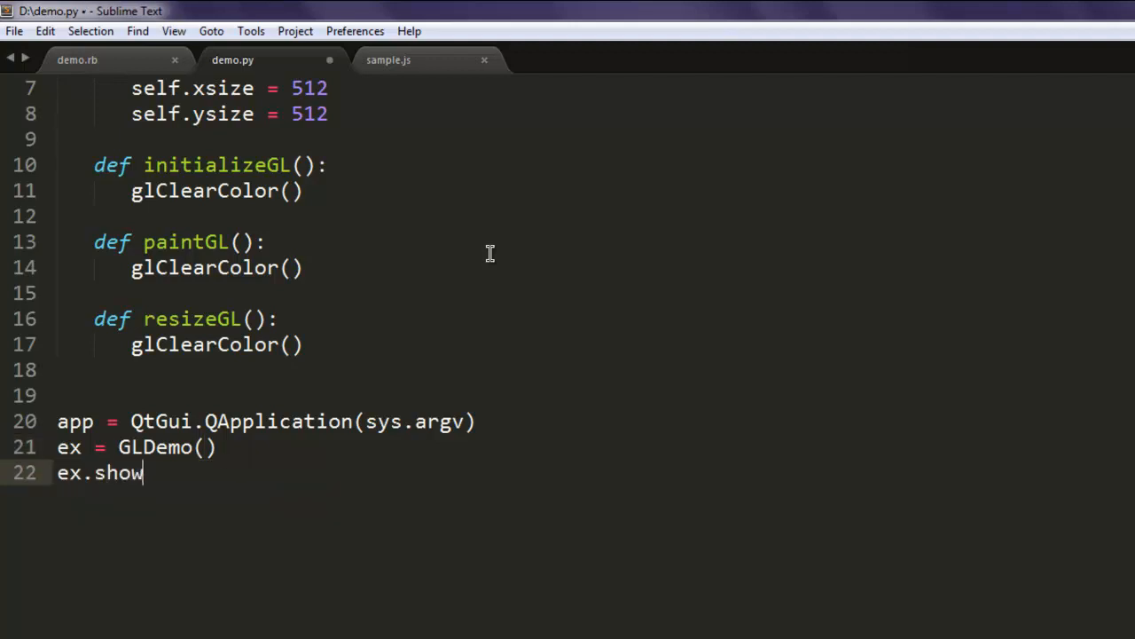
pyautogui.write('()')
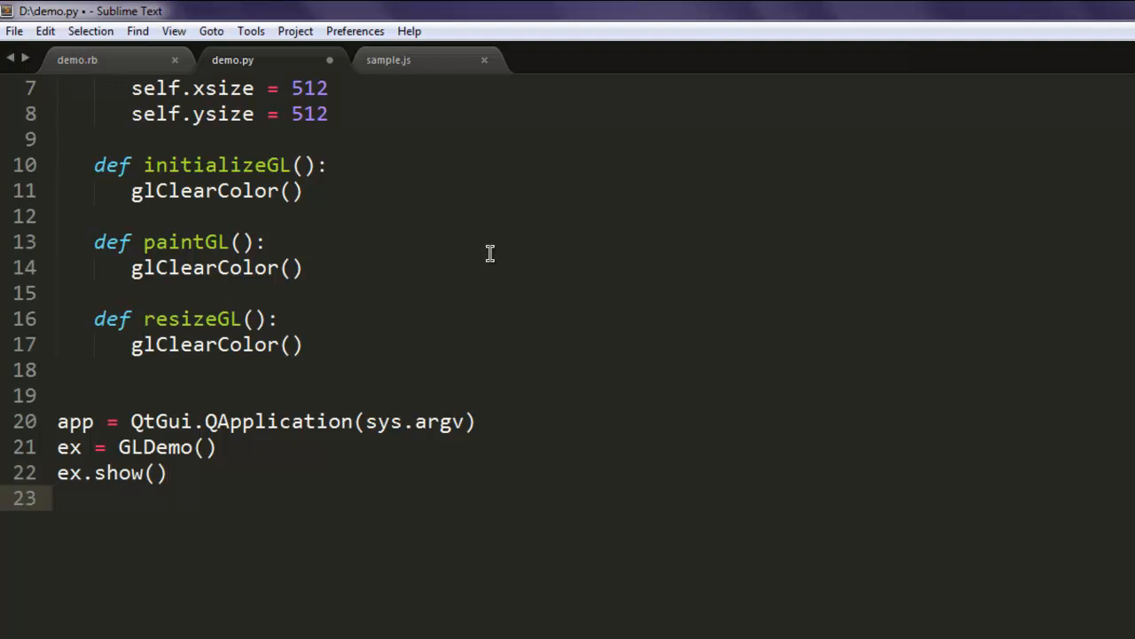
pyautogui.write('app.e')
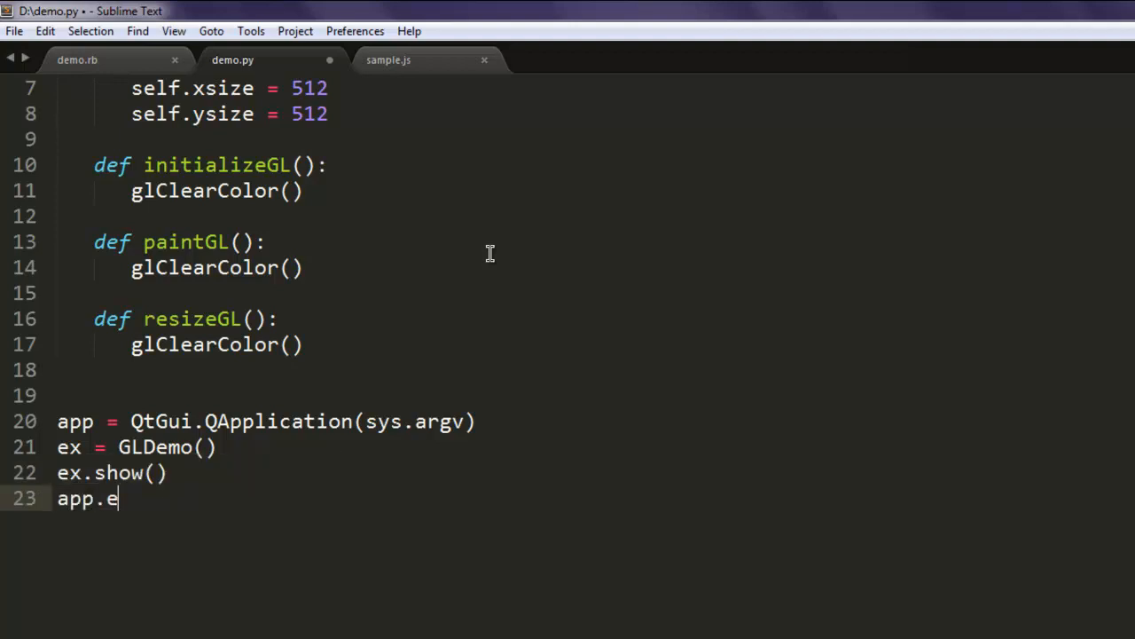
pyautogui.write('xec_')
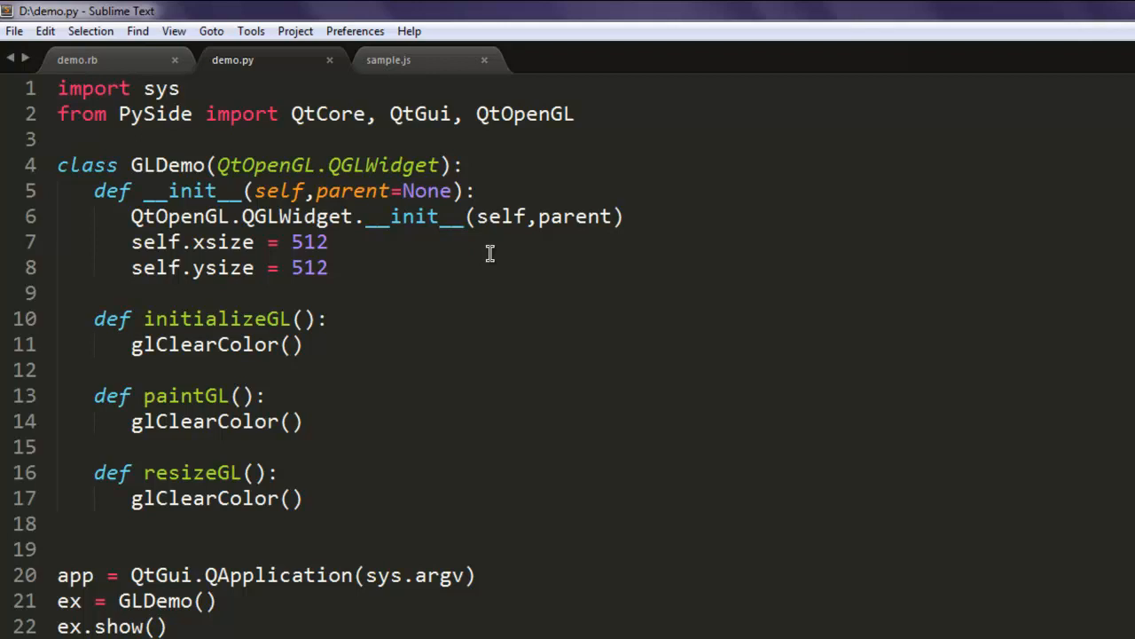
pyautogui.moveTo(178, 98)
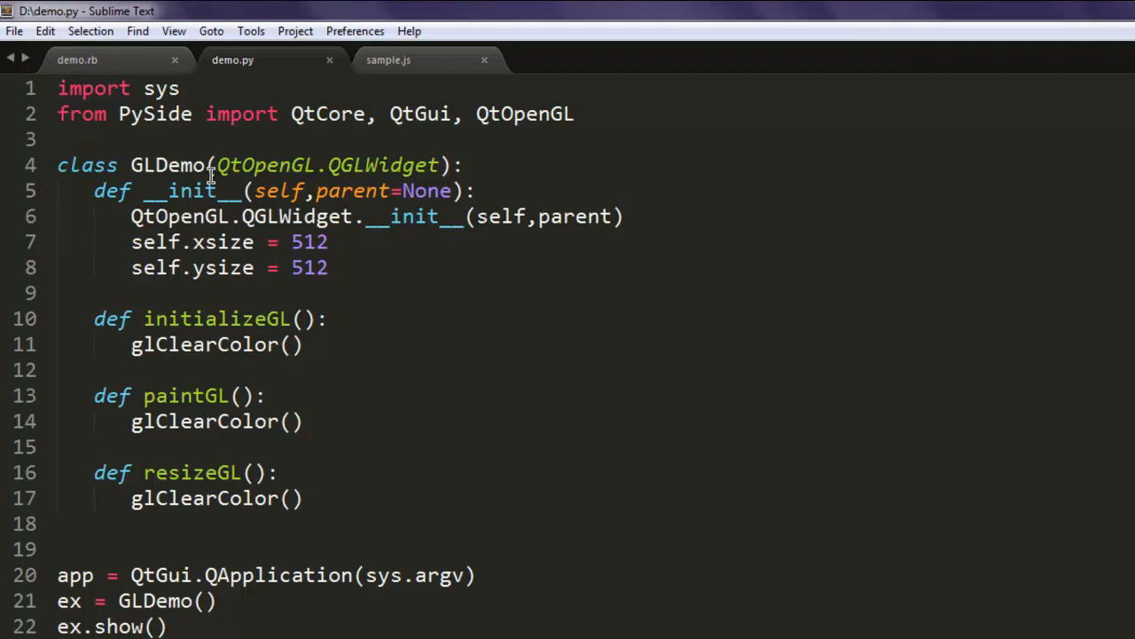
pyautogui.moveTo(263, 217)
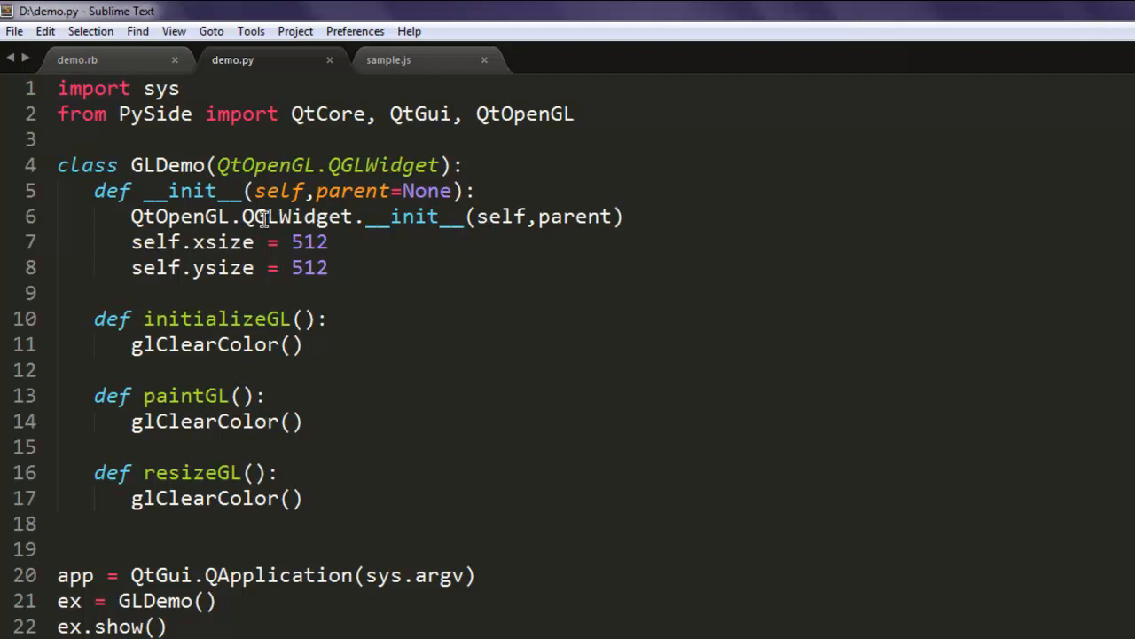
pyautogui.moveTo(200, 203)
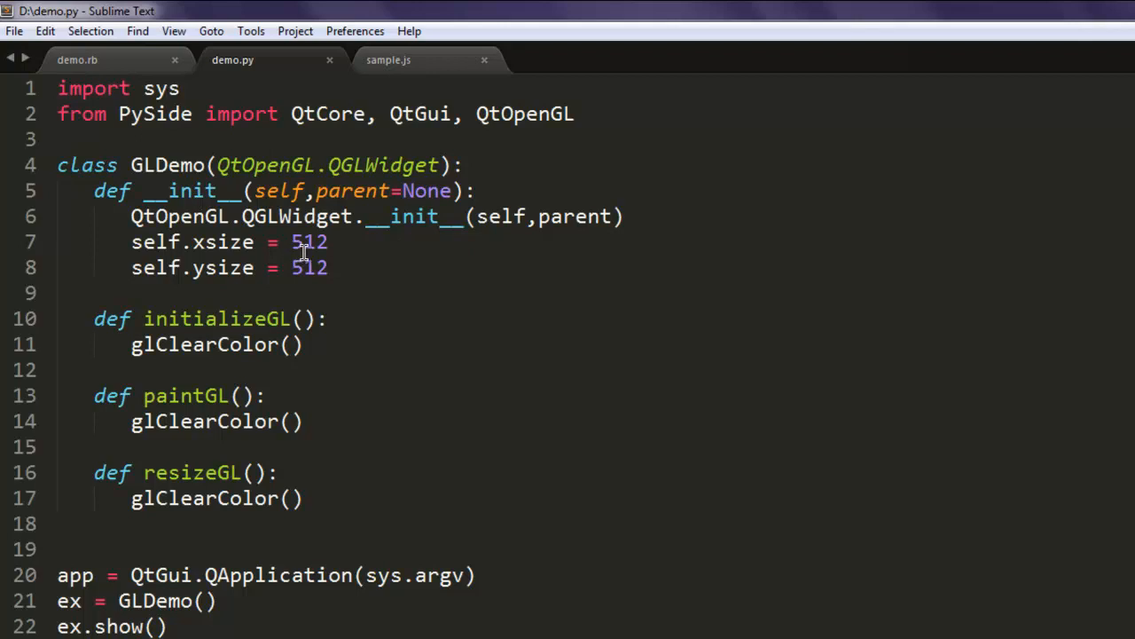
pyautogui.moveTo(196, 465)
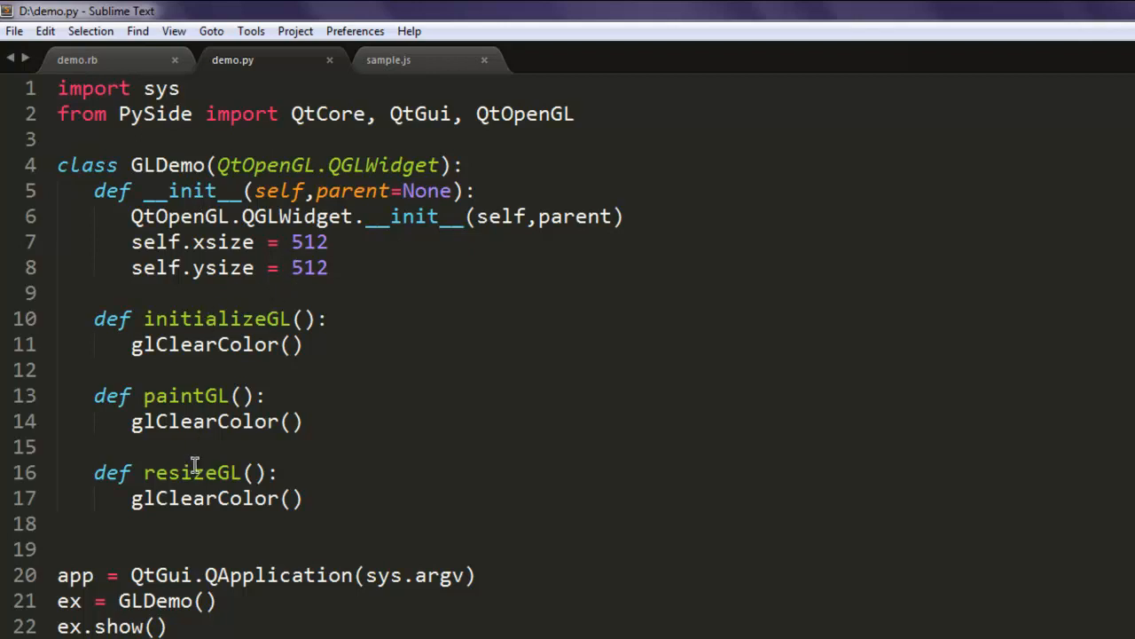
pyautogui.moveTo(232, 344)
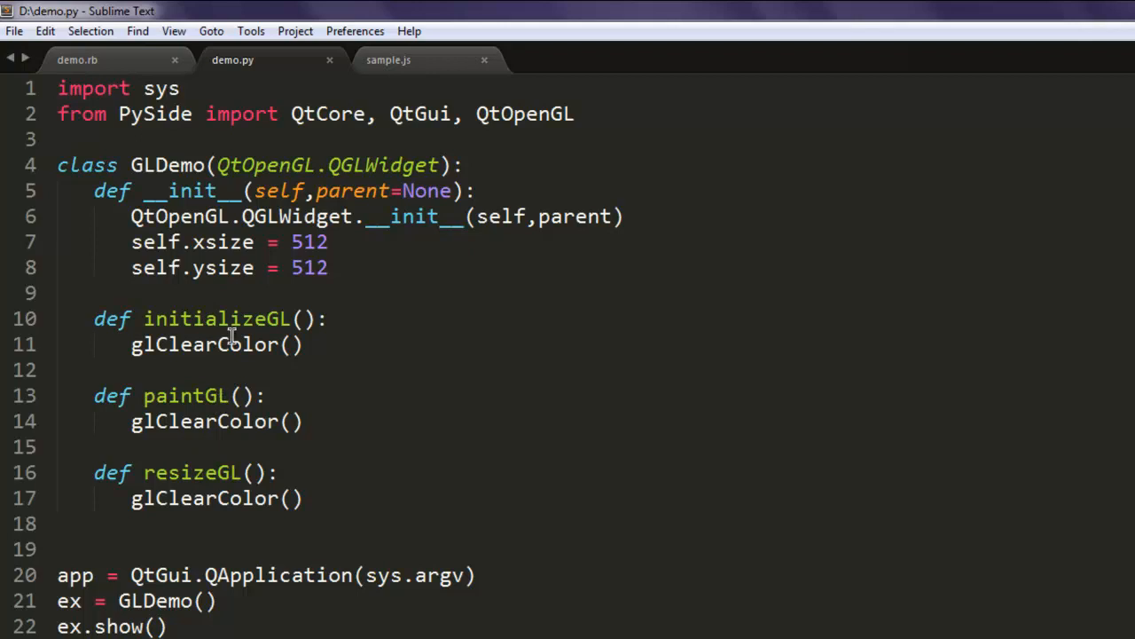
pyautogui.moveTo(229, 391)
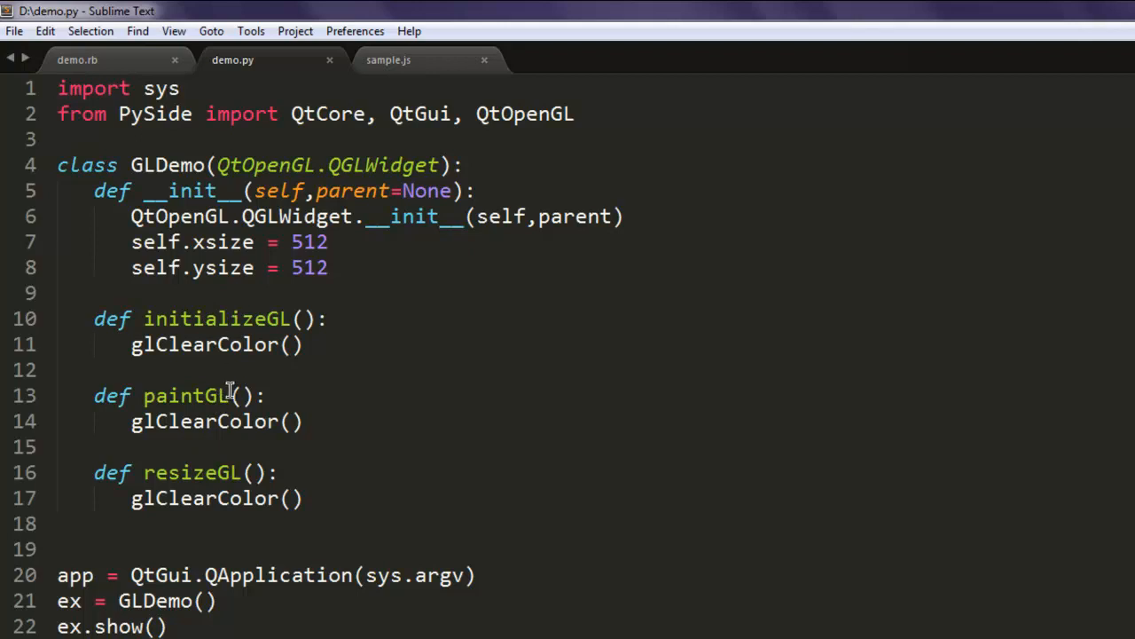
pyautogui.moveTo(217, 414)
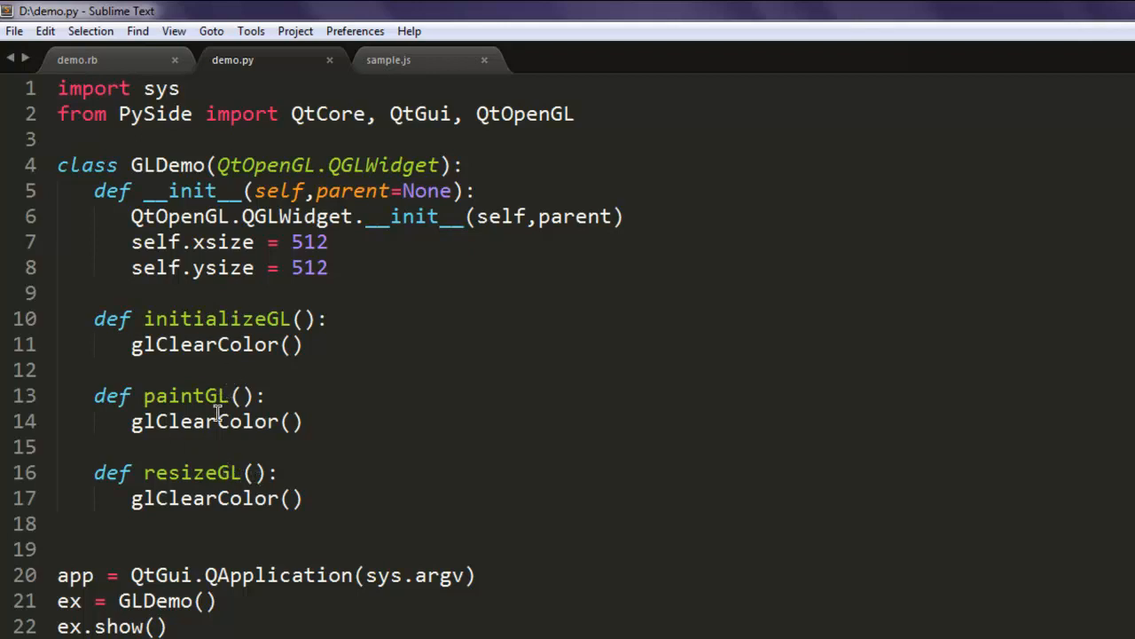
pyautogui.moveTo(305, 505)
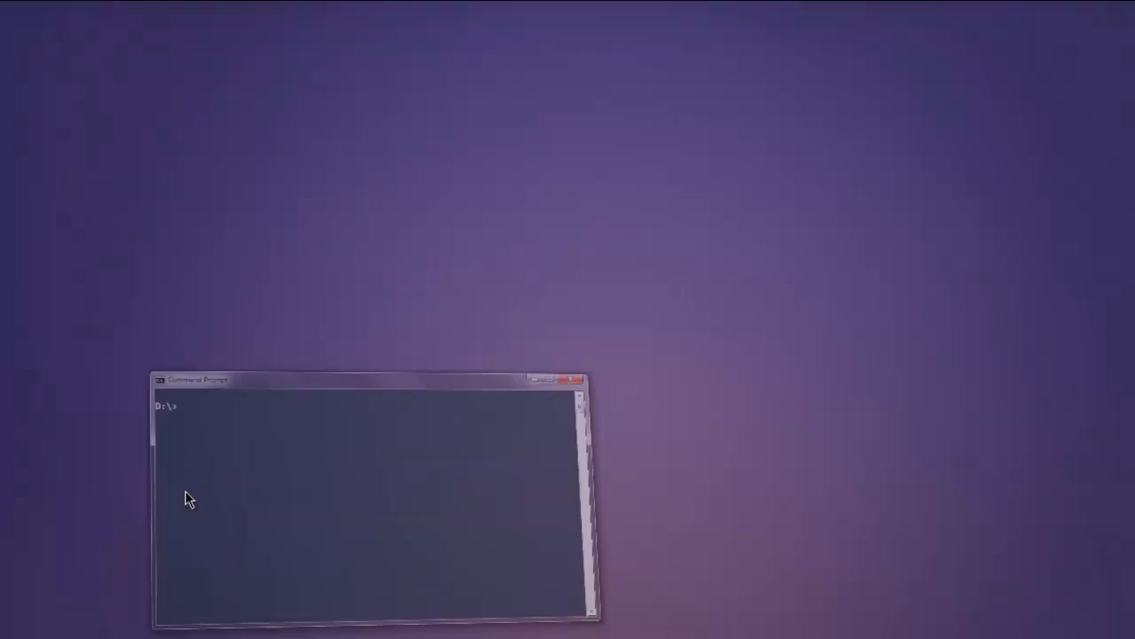
# Run 'python demo.py' at the D:\> prompt
pyautogui.write('p')
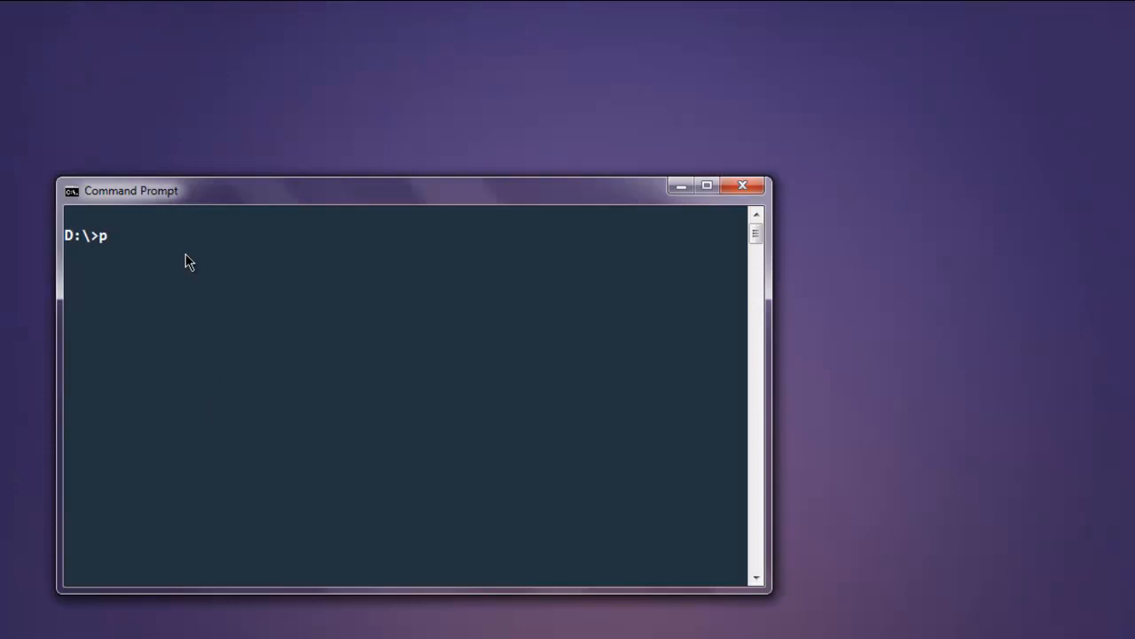
pyautogui.write('ython demo.py')
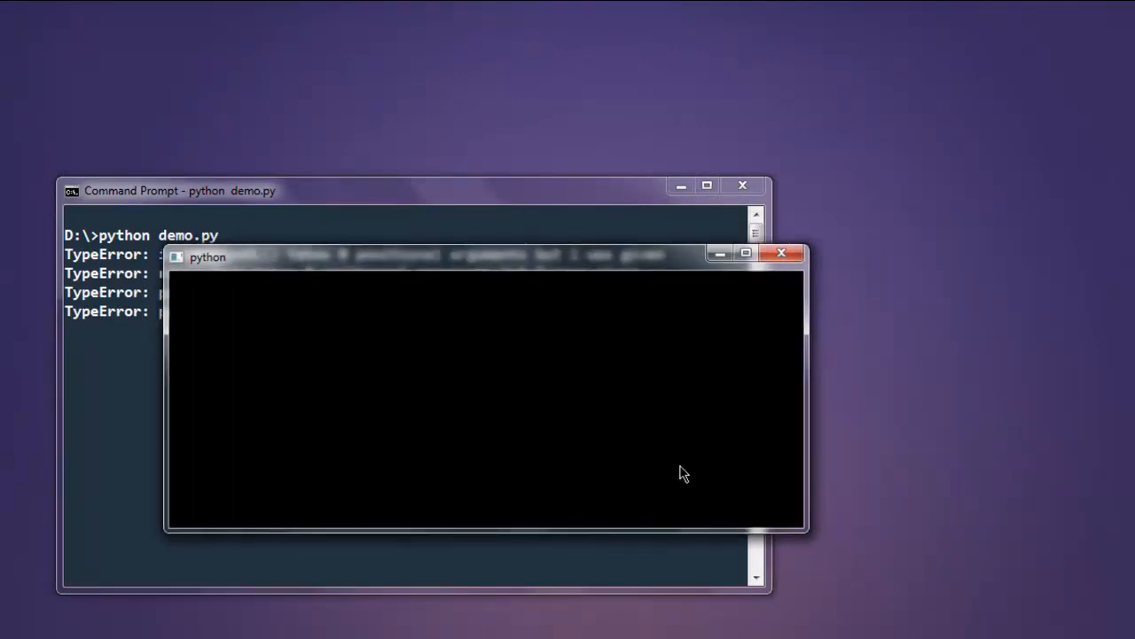
pyautogui.moveTo(503, 524)
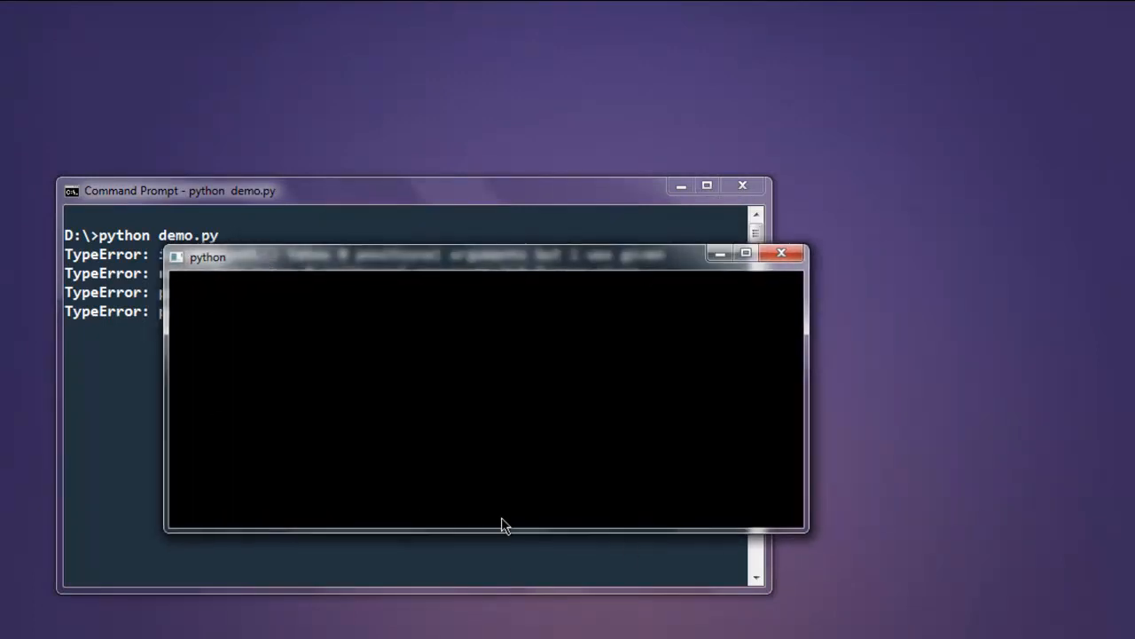
pyautogui.moveTo(510, 455)
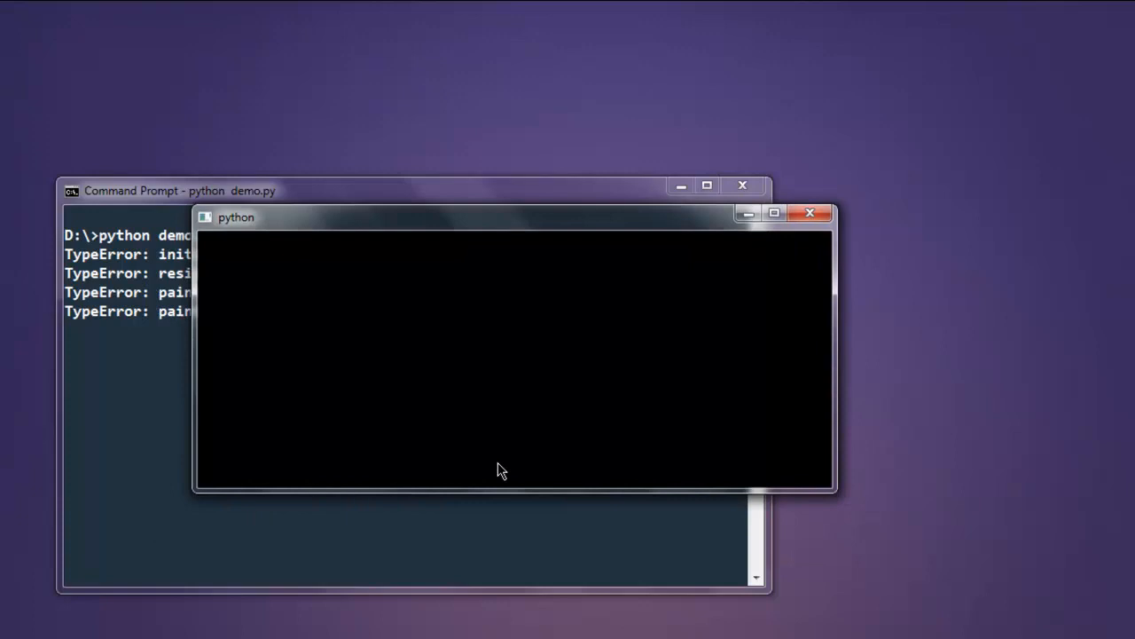
pyautogui.moveTo(829, 491)
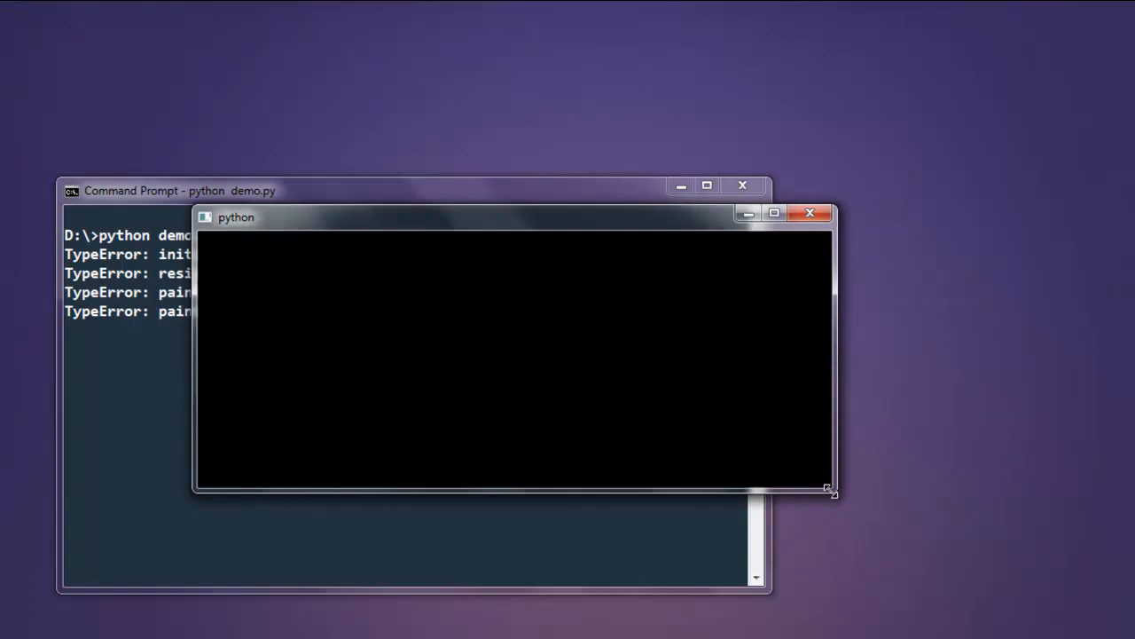
# Shrink the black python window, then drag it right and back up-left
pyautogui.moveTo(832, 493); pyautogui.dragTo(745, 499)
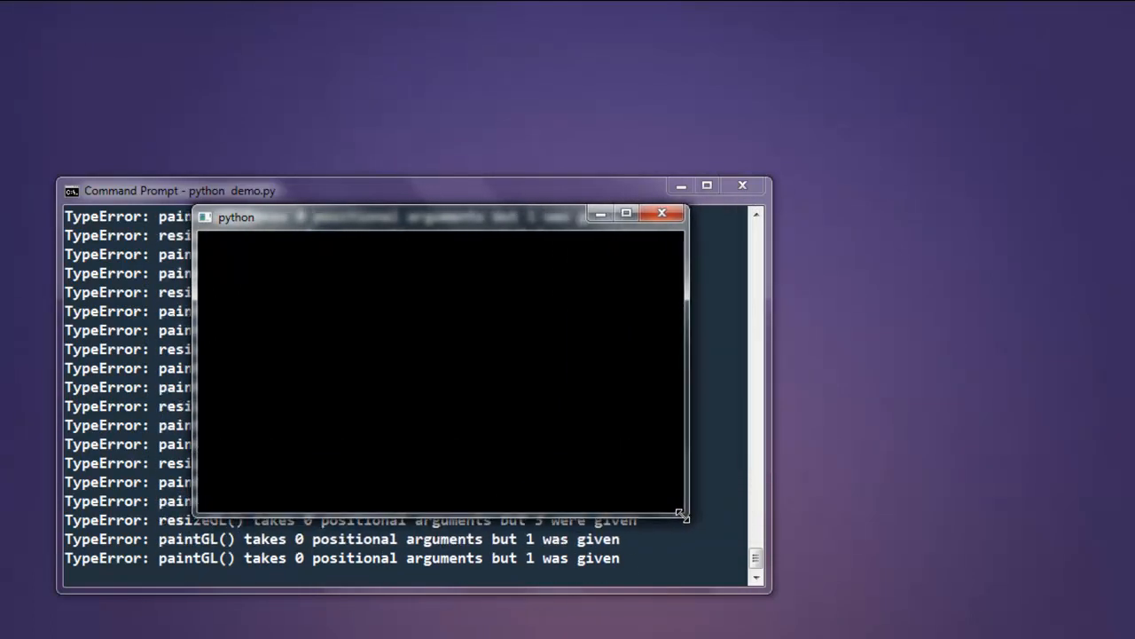
pyautogui.moveTo(235, 216); pyautogui.dragTo(376, 271)
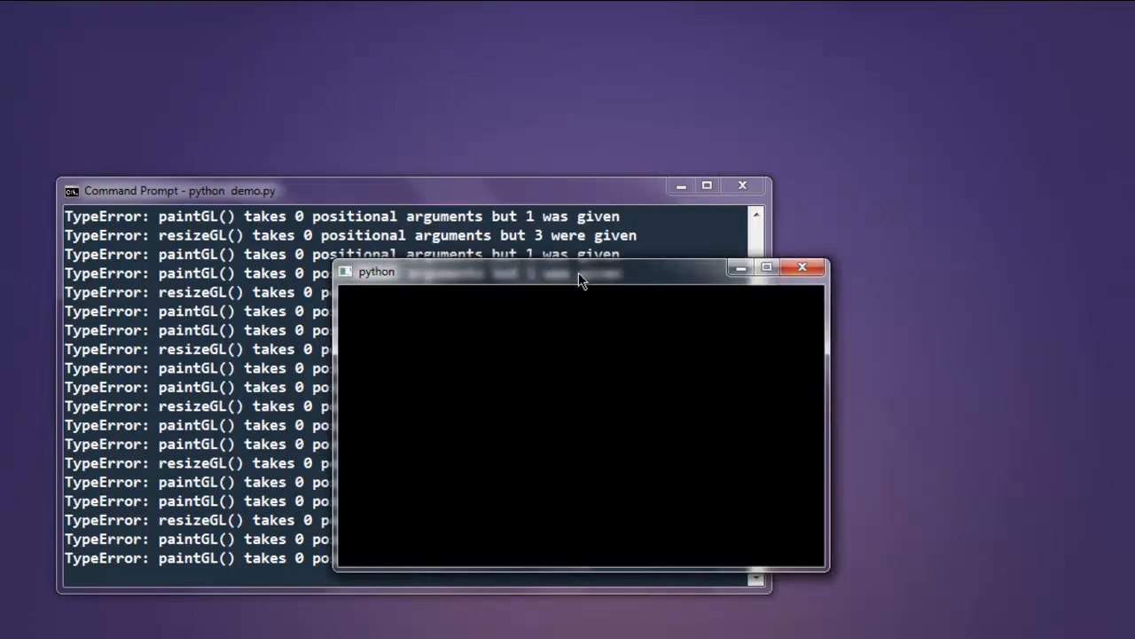
pyautogui.moveTo(581, 272); pyautogui.dragTo(433, 156)
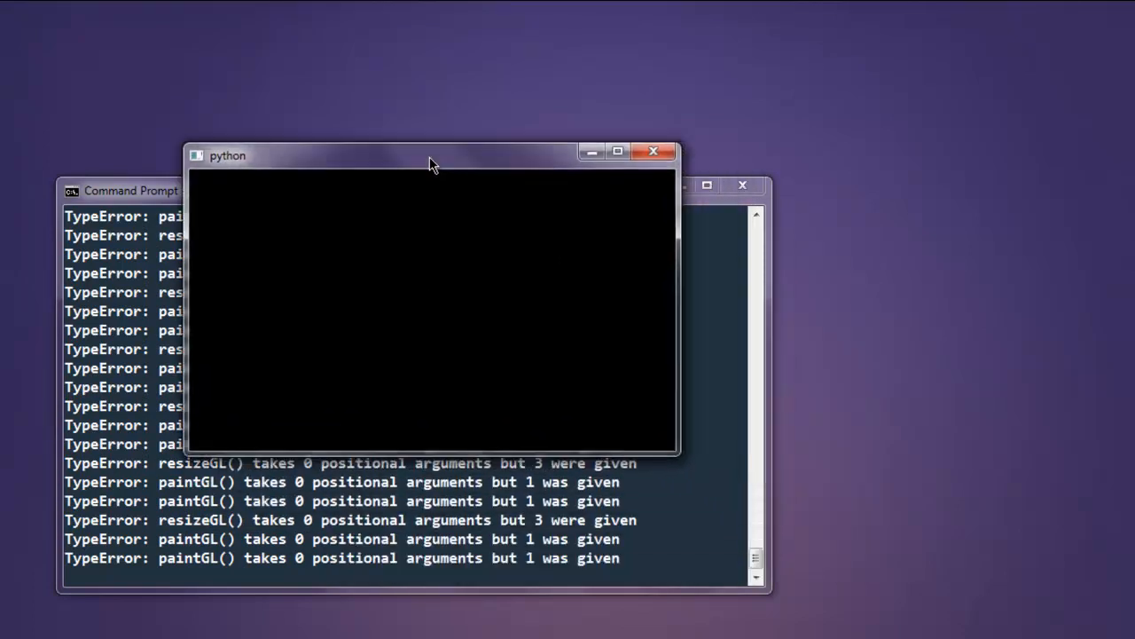